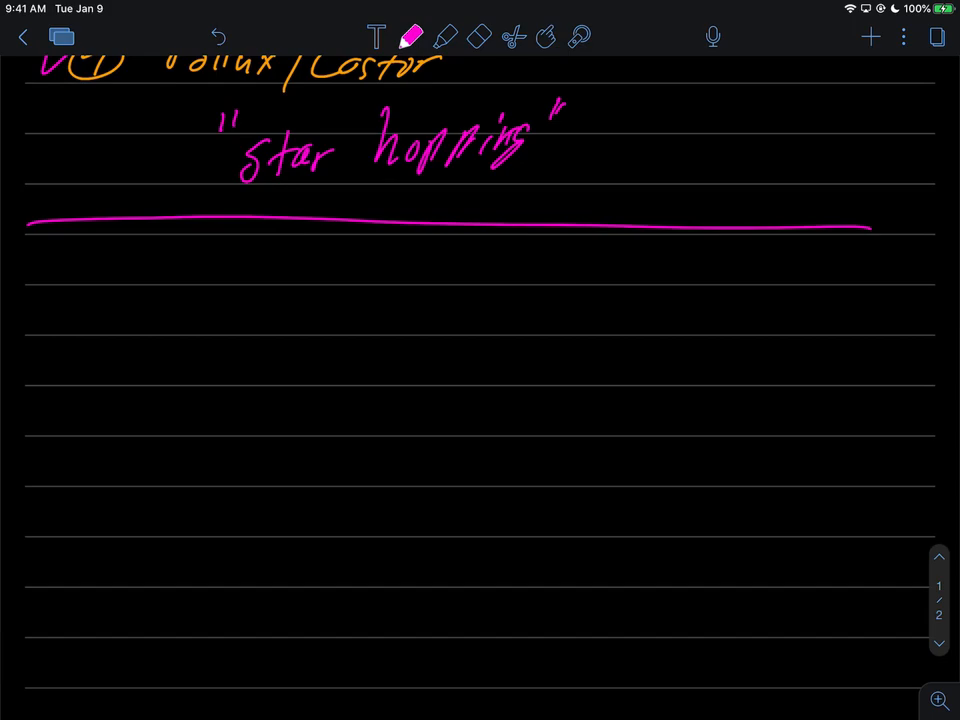
Handwrite the magenta 'Star Hopping' heading at the top of the dark page.
left_click_drag(110, 244, 136, 284)
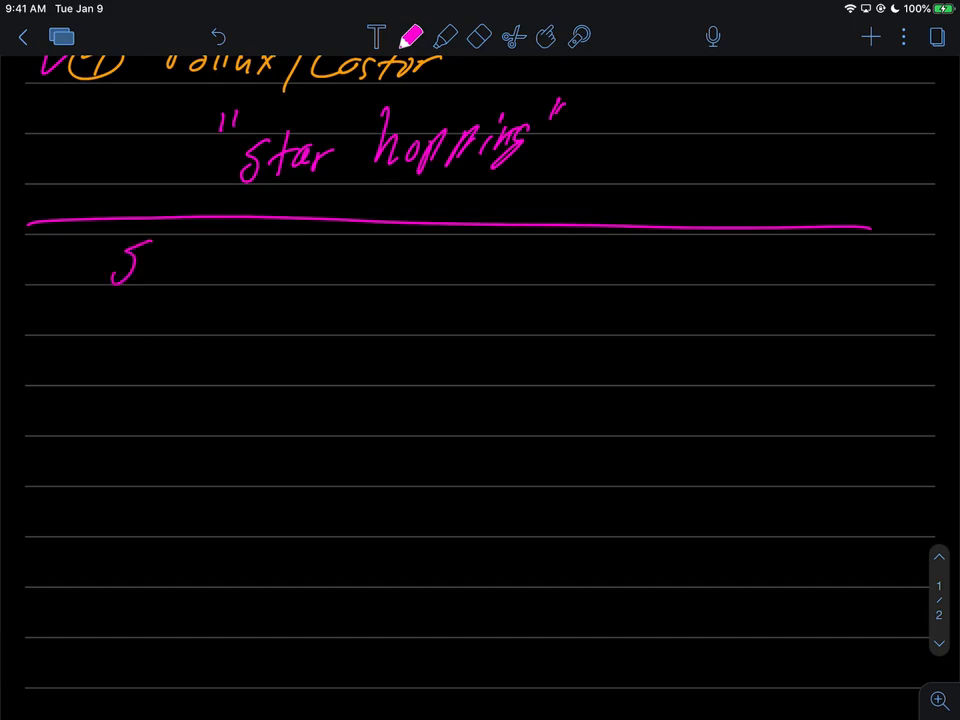
left_click_drag(130, 260, 216, 256)
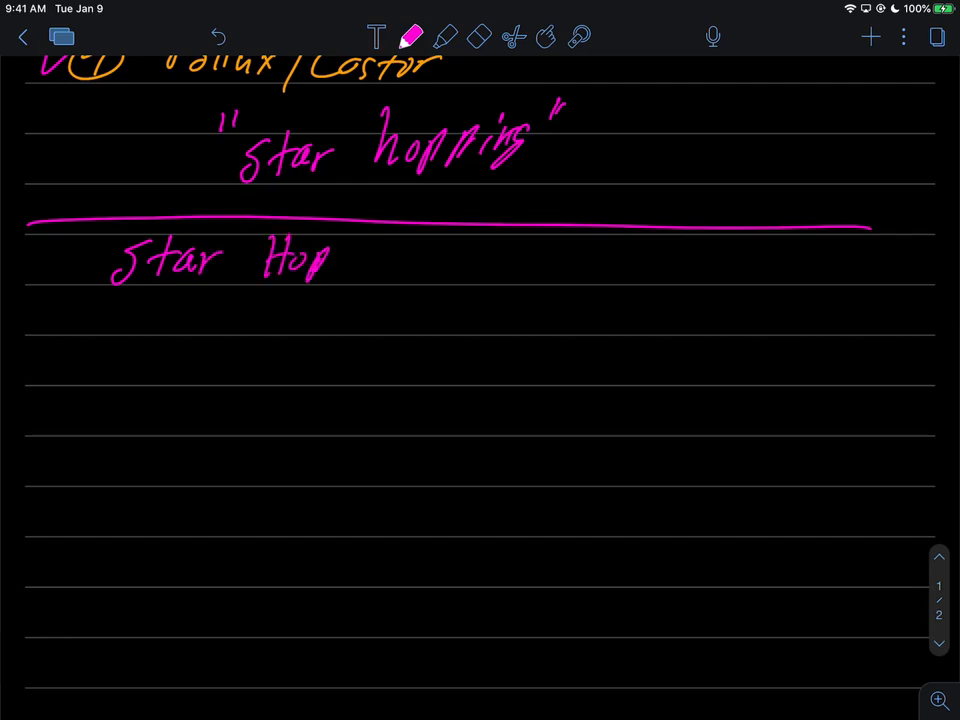
left_click_drag(330, 258, 396, 270)
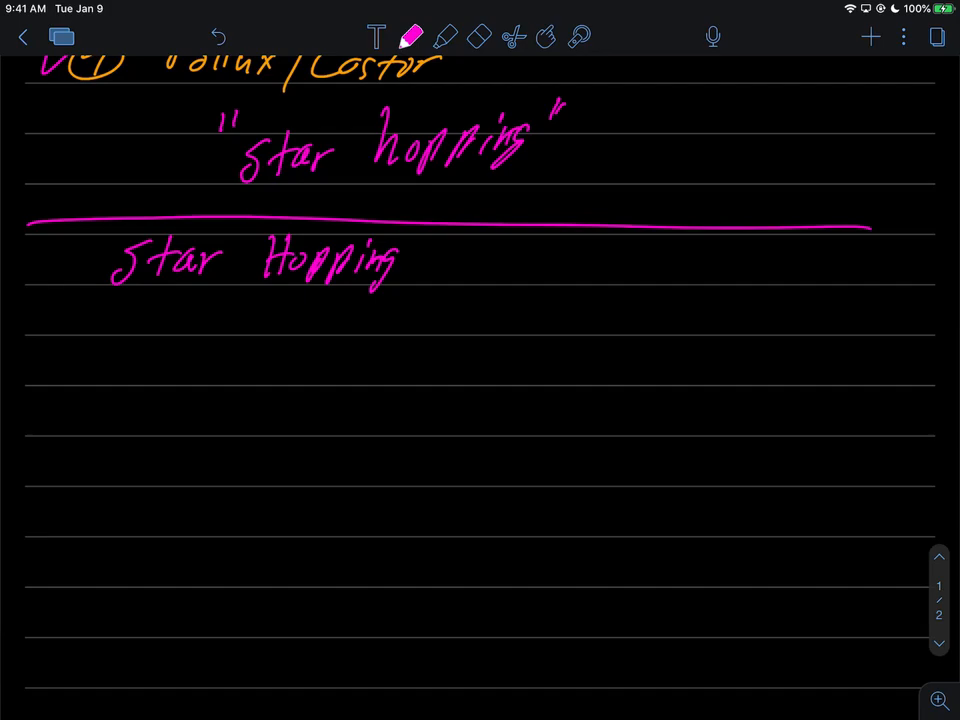
scroll("up", 3)
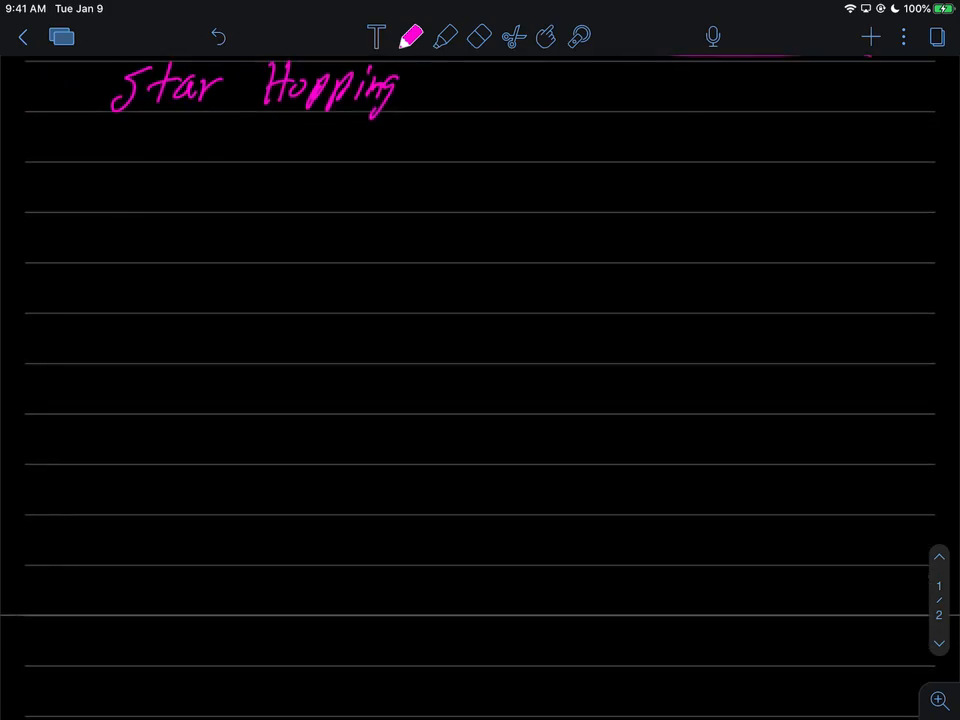
left_click(322, 344)
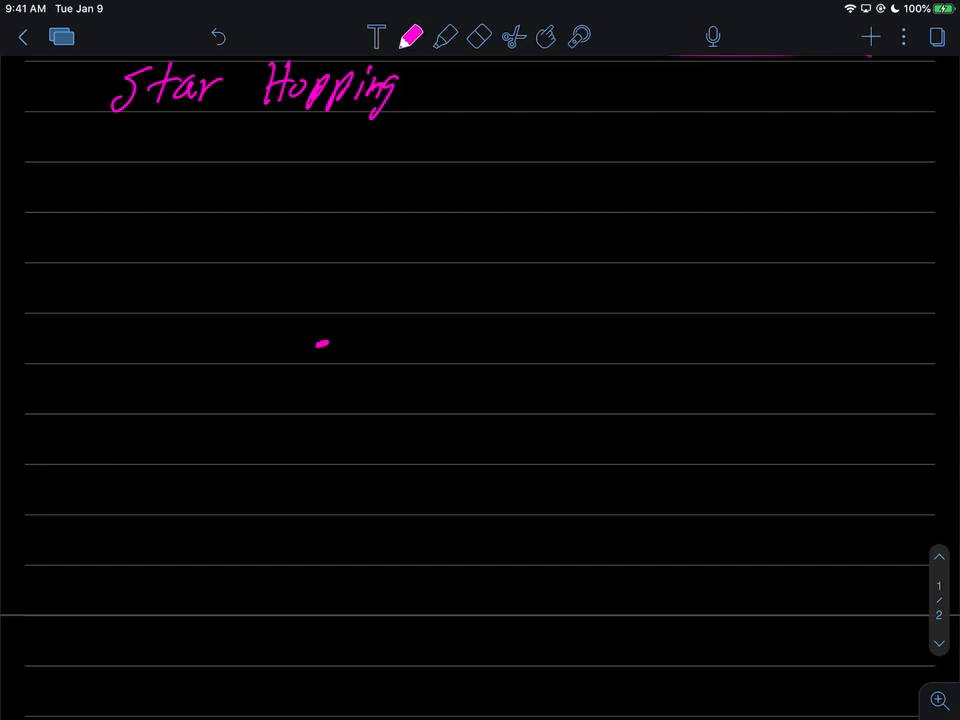
Erase the stray pink dot and dot the seven Big Dipper stars in white.
left_click(480, 36)
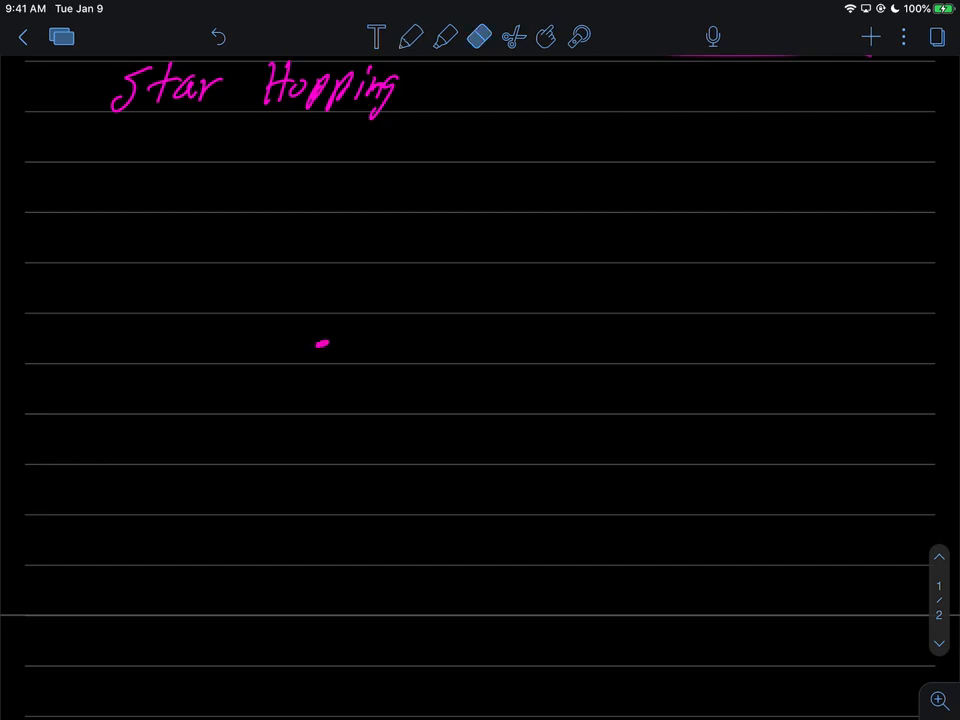
left_click(412, 36)
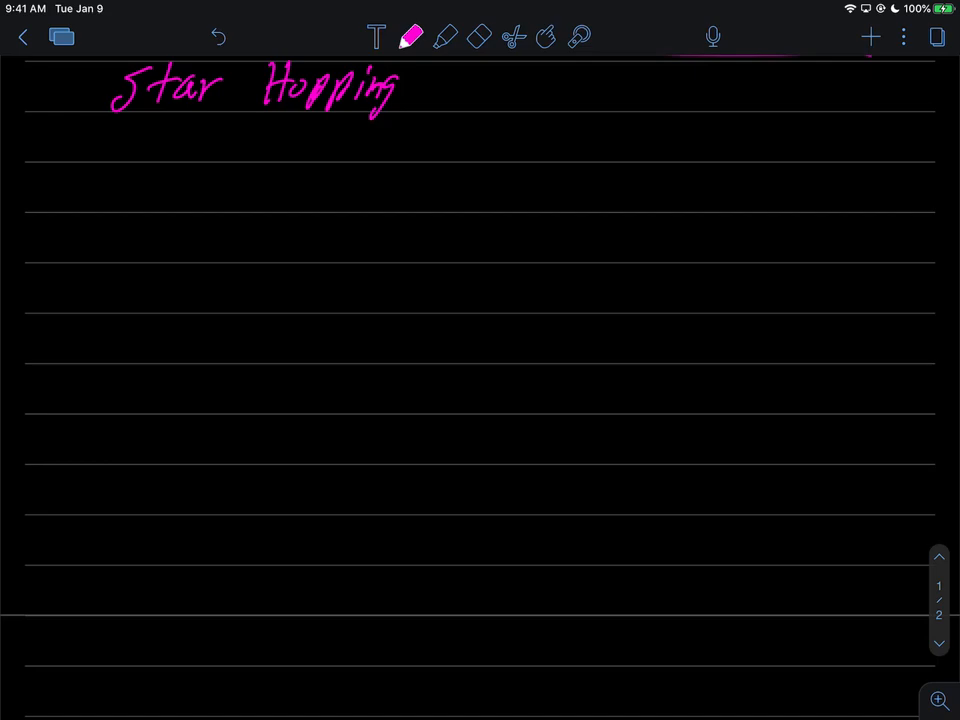
left_click(412, 36)
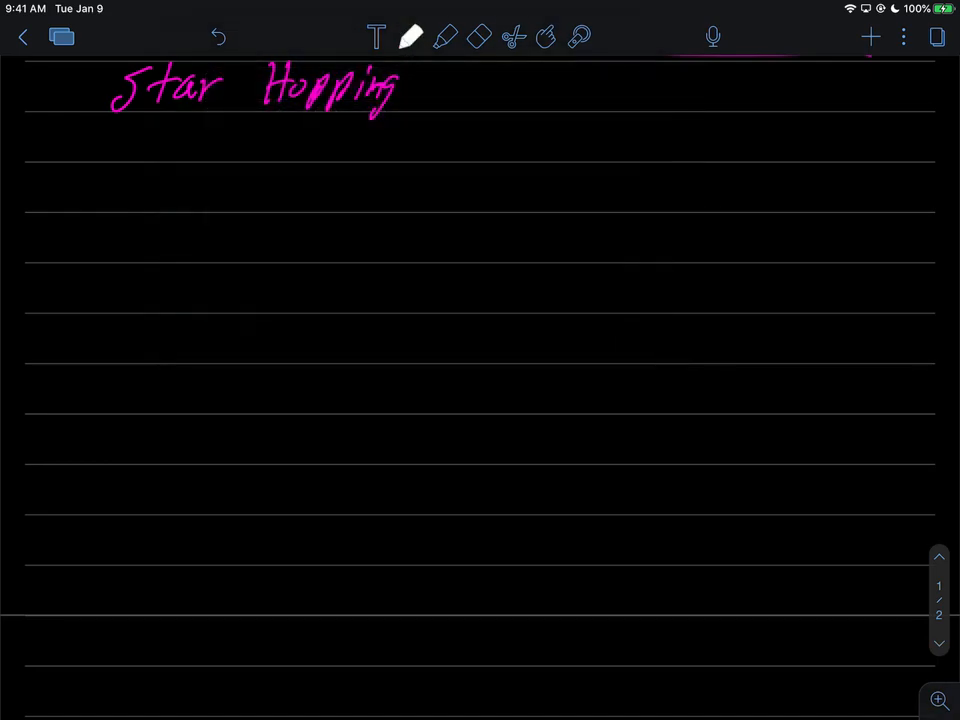
left_click_drag(284, 314, 416, 328)
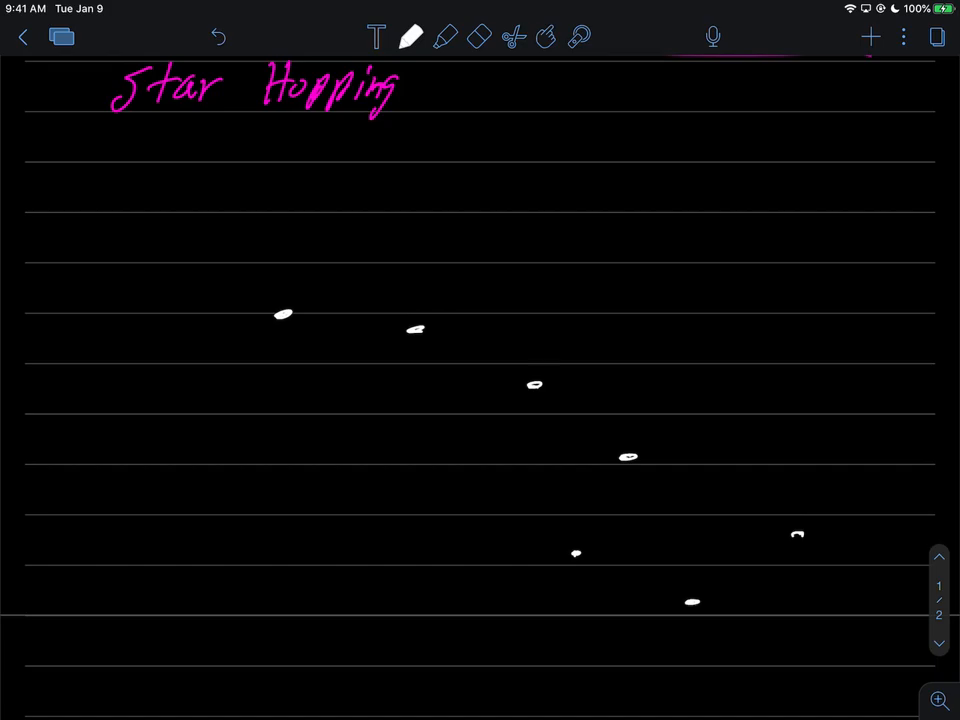
scroll("up", 3)
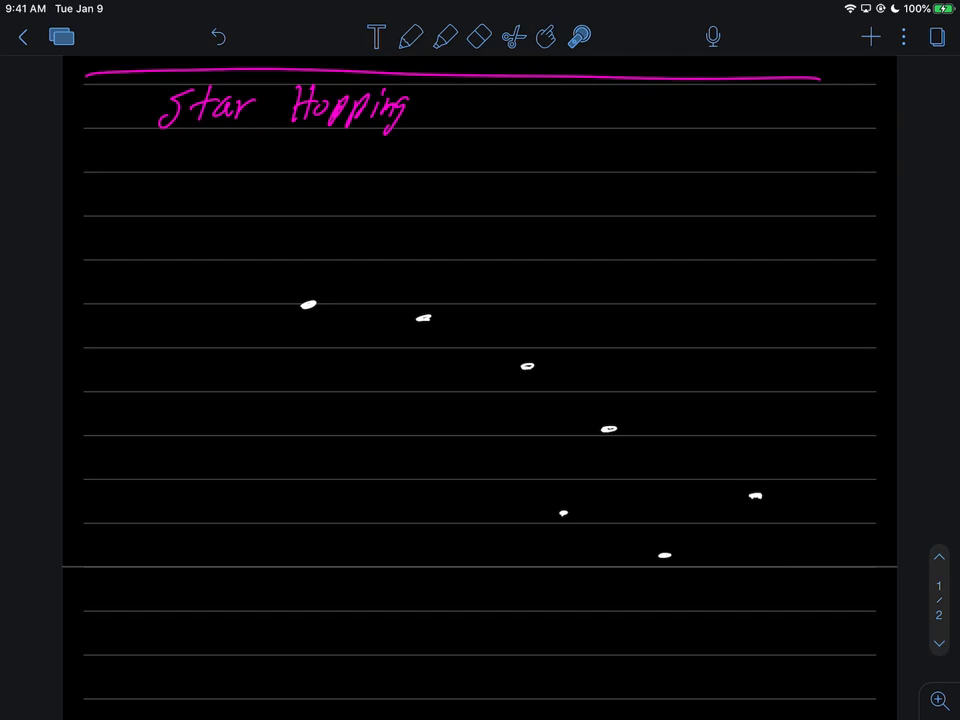
left_click(412, 36)
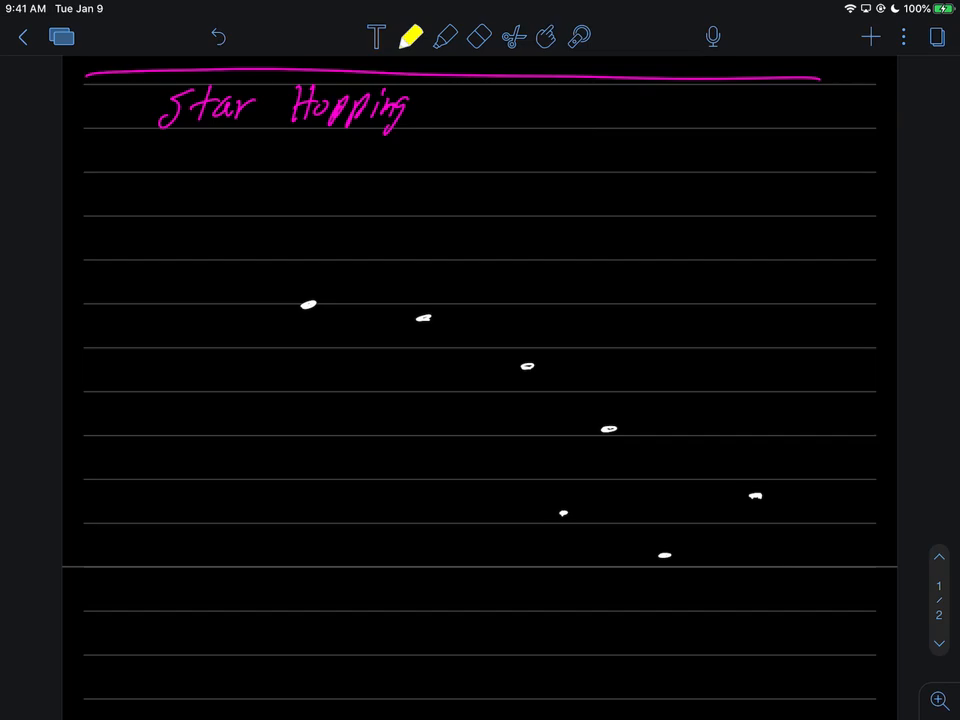
Write the yellow step label '① "Arc to Arcturus"'.
left_click_drag(510, 170, 536, 144)
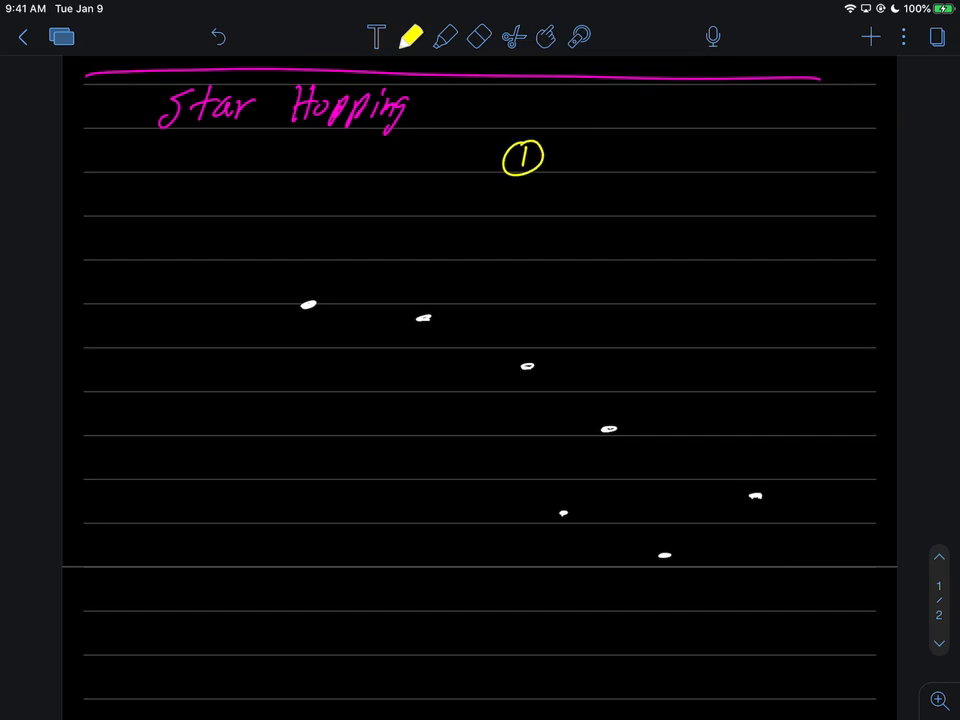
left_click_drag(564, 170, 584, 144)
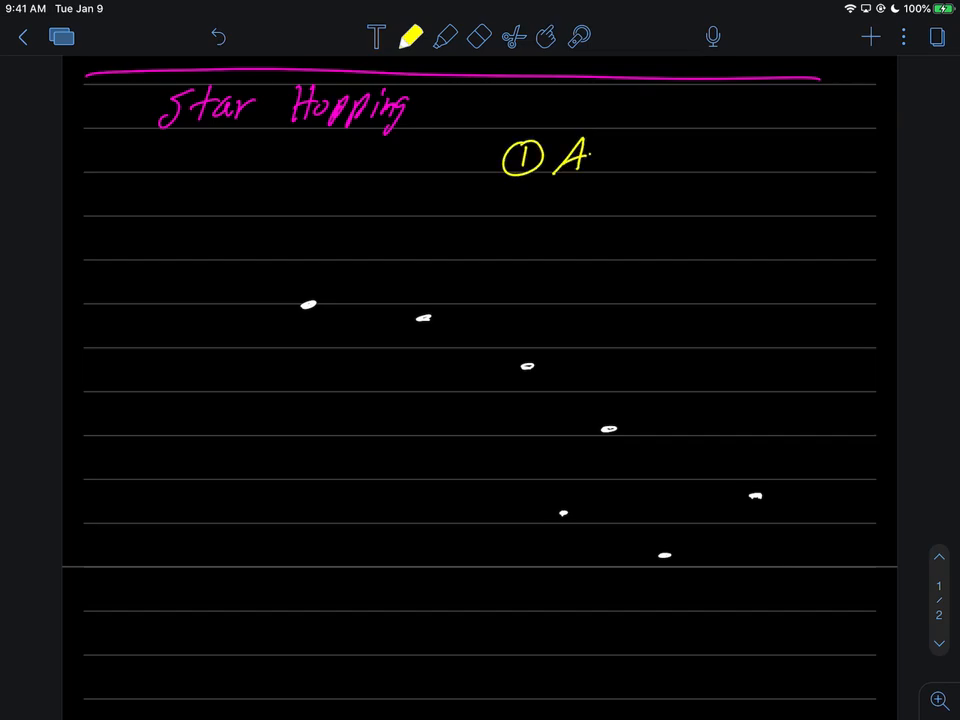
type("Arc to /")
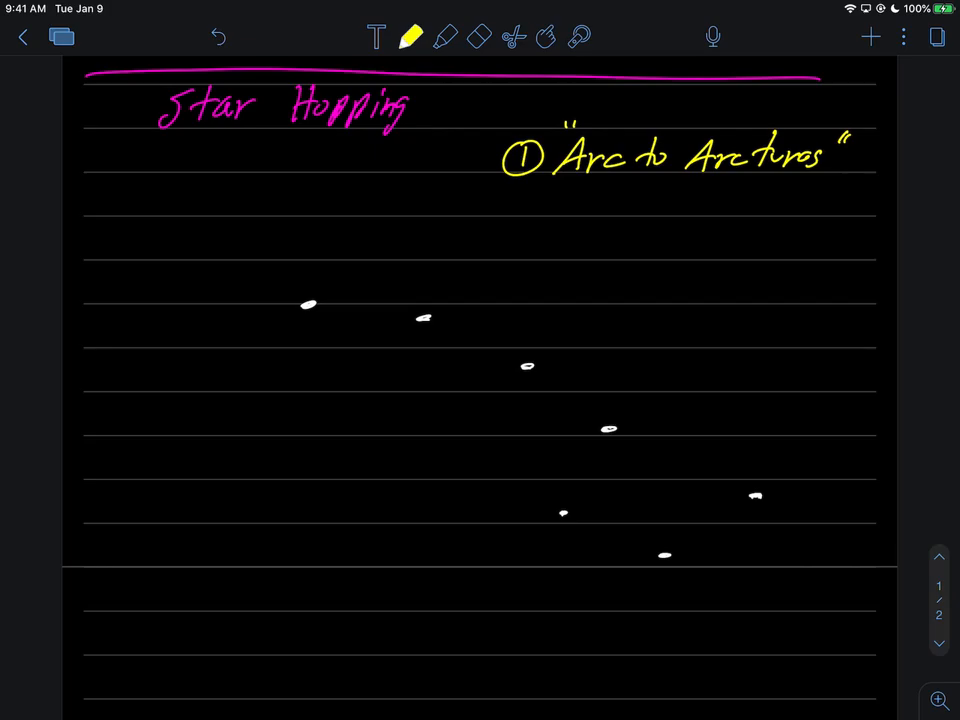
left_click(412, 36)
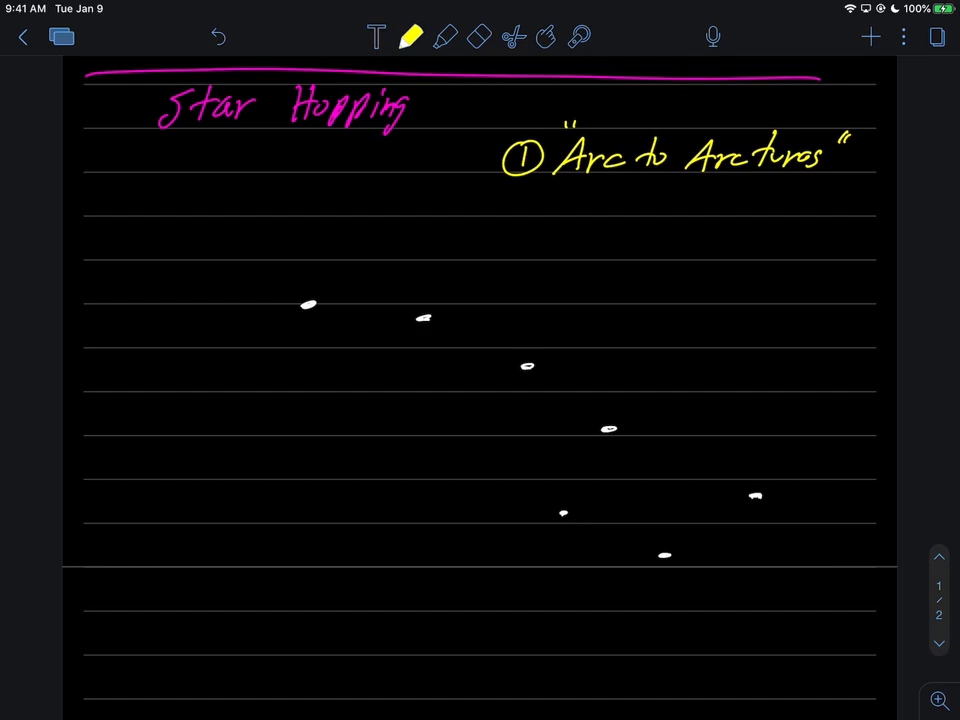
Draw a yellow arc through the handle stars and mark and label Arcturus in orange.
left_click_drag(310, 304, 610, 428)
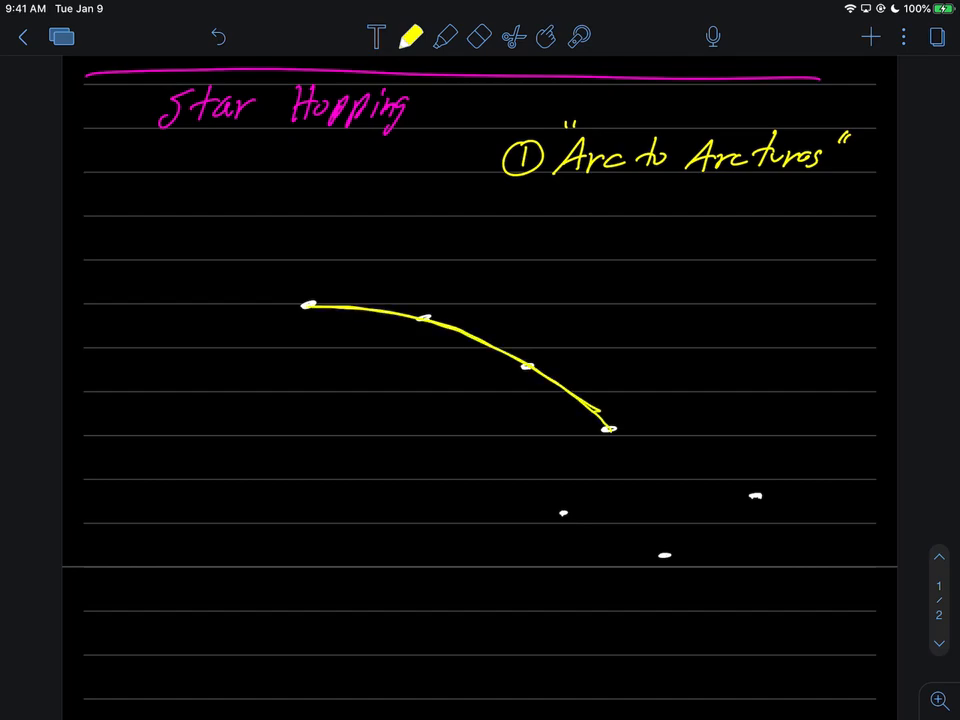
left_click_drag(304, 304, 256, 312)
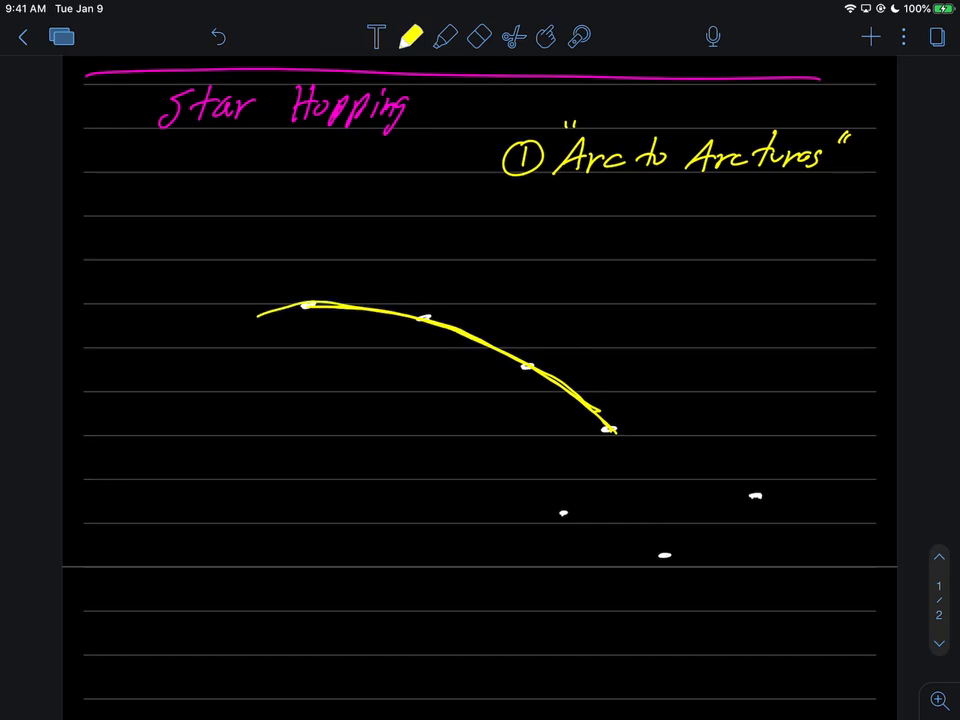
left_click(412, 36)
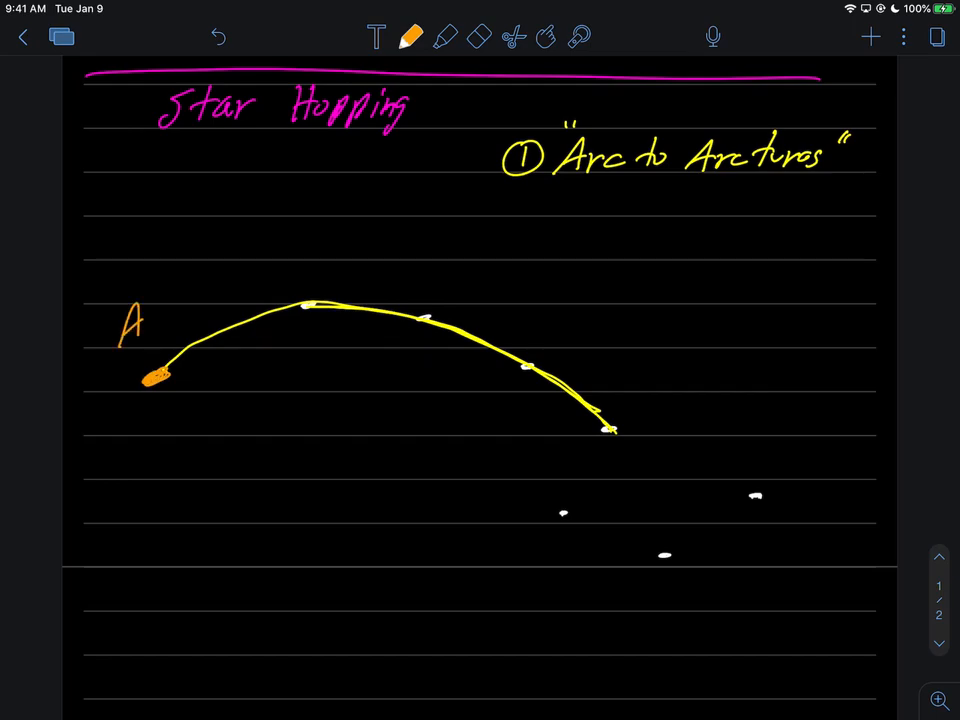
type("Arcturus")
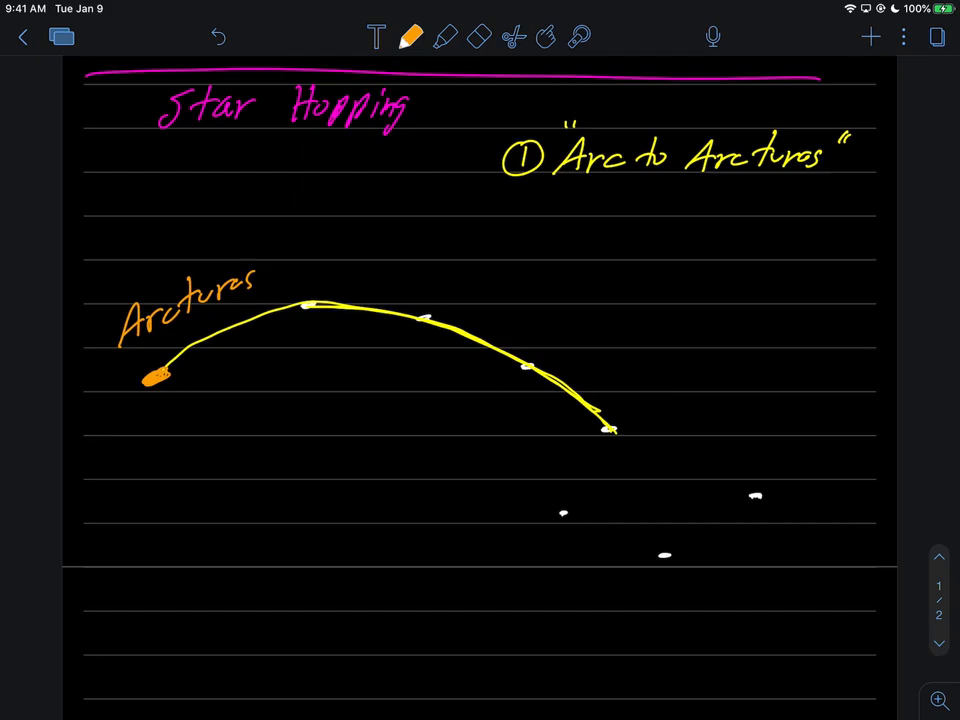
Write the yellow step label '② Spike to Spica'.
left_click(412, 36)
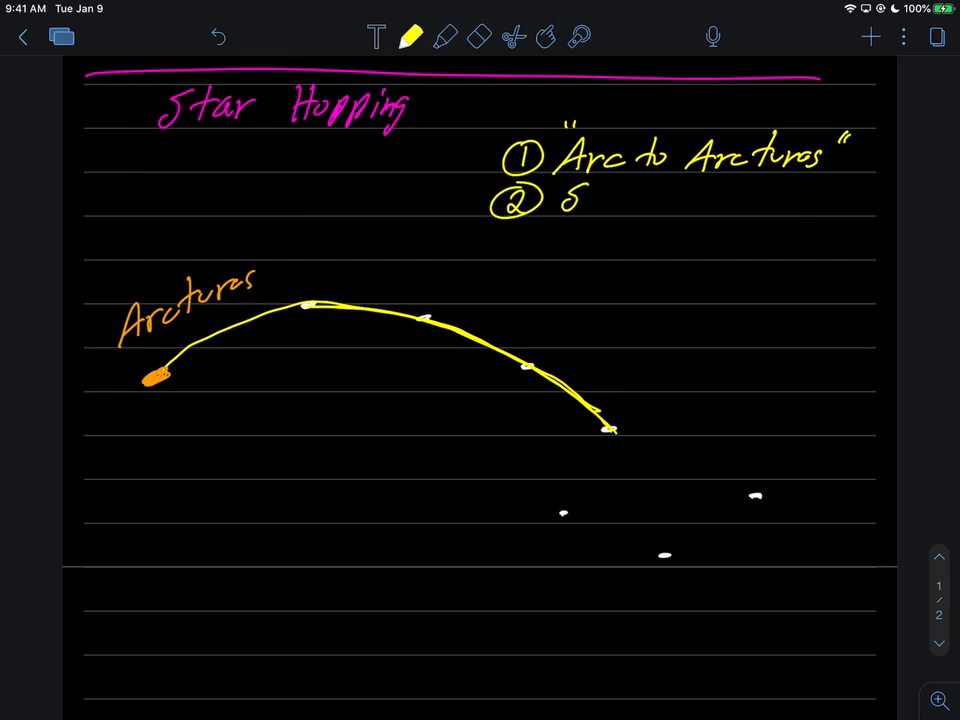
type("pike")
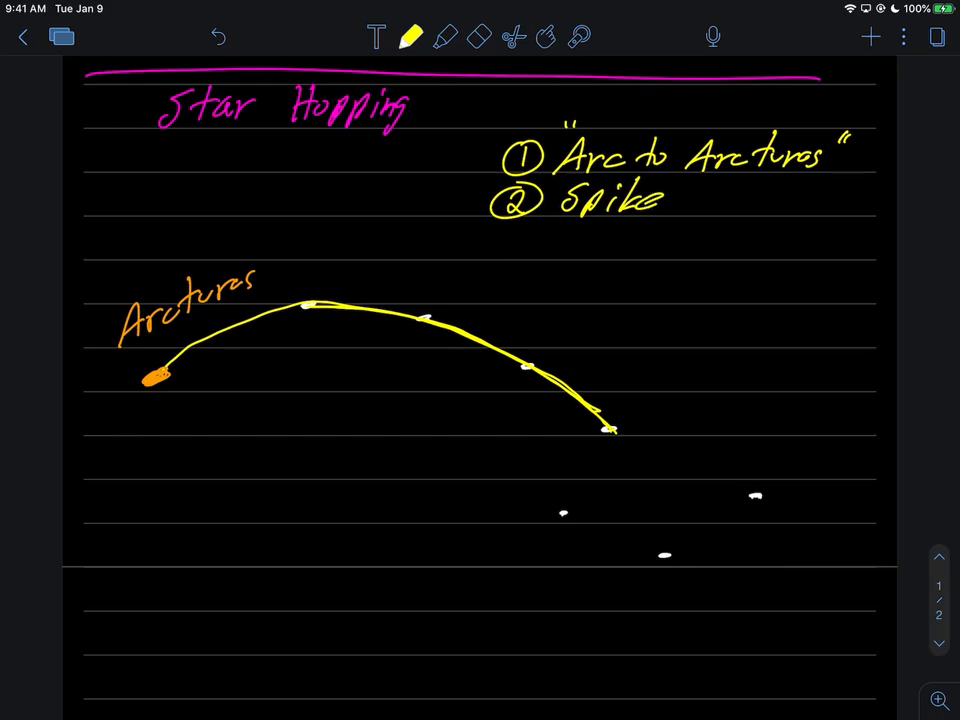
type("to Sp")
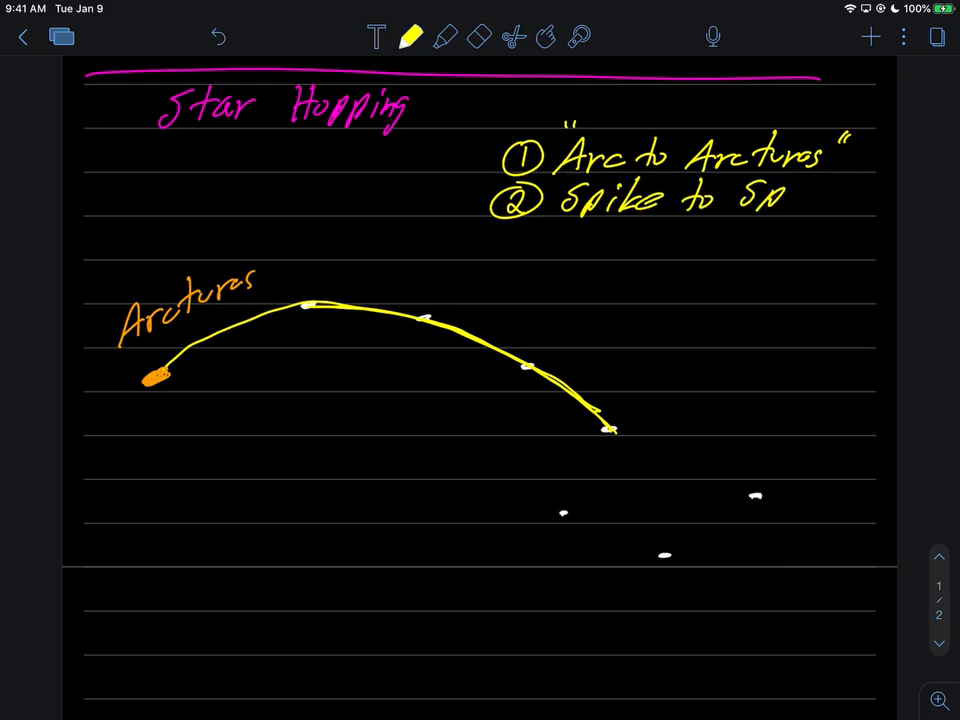
type("ica")
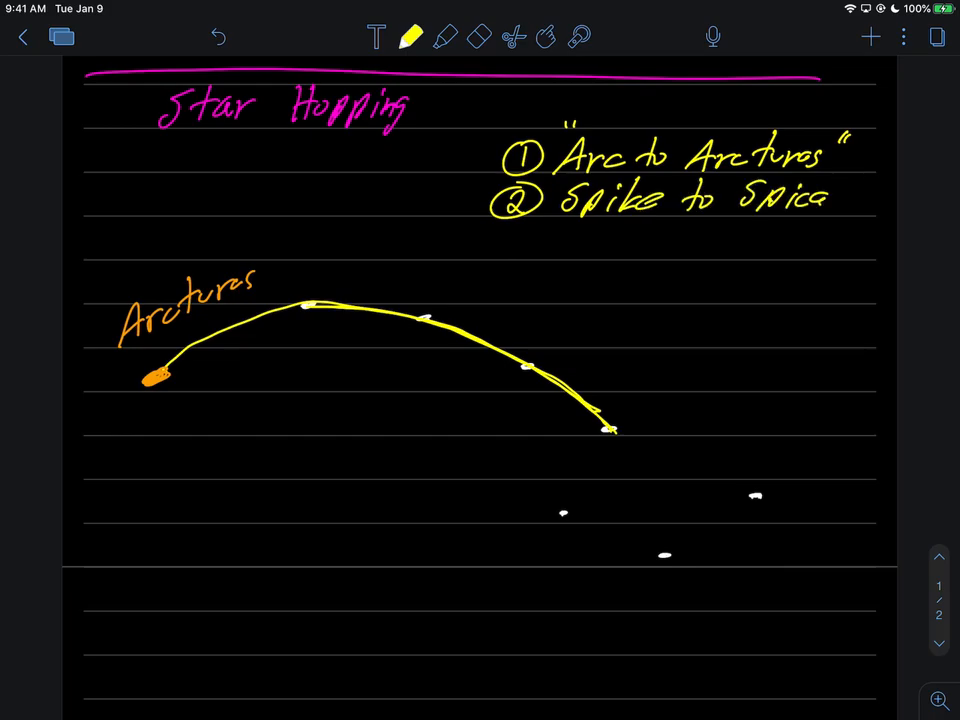
left_click(412, 36)
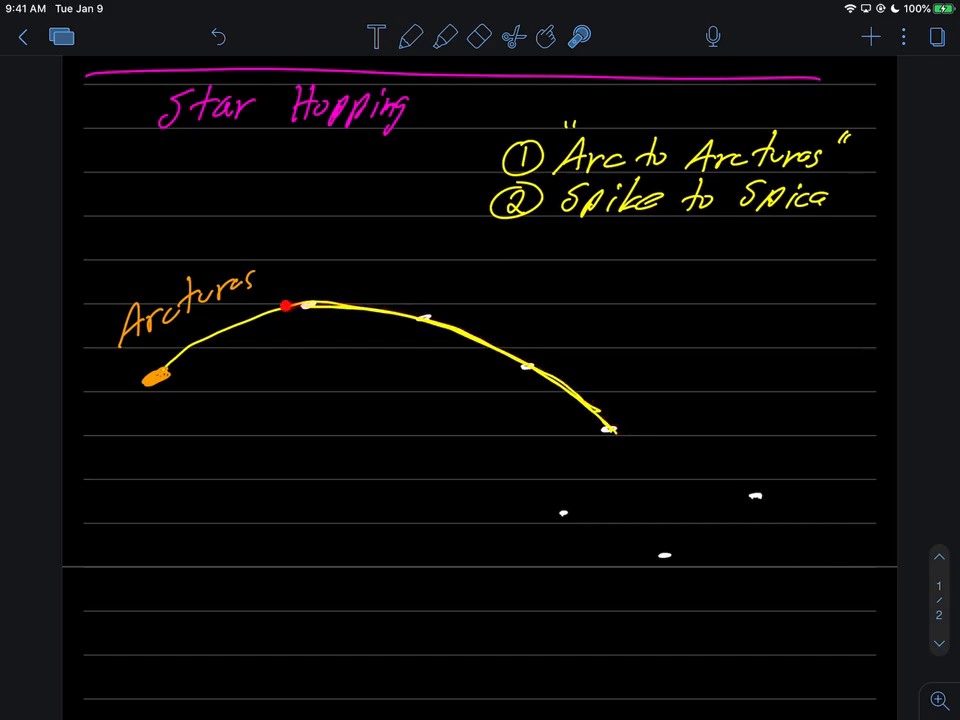
Erase the red mark on the arc and draw an arrow from Arcturus to a new star labelled 'Spica'.
left_click_drag(288, 304, 560, 378)
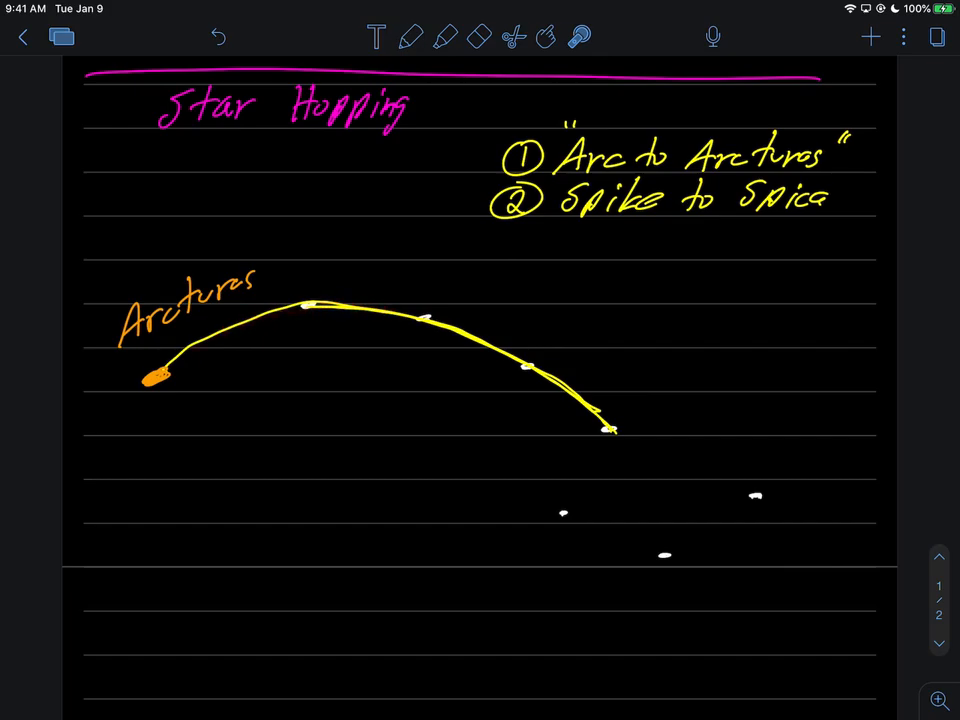
left_click(408, 36)
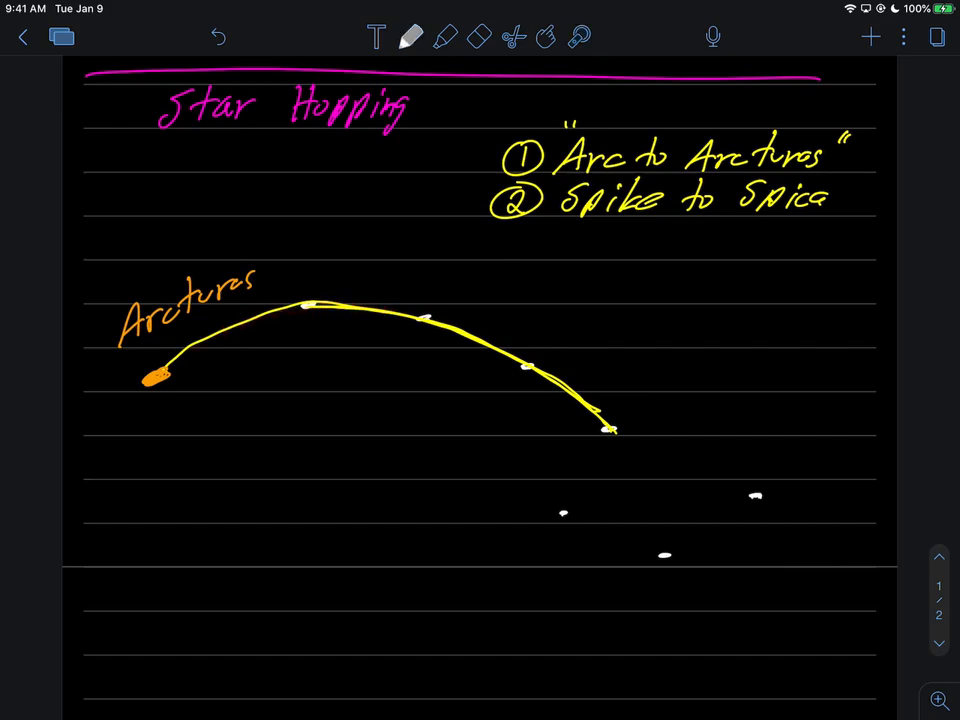
left_click_drag(158, 376, 122, 518)
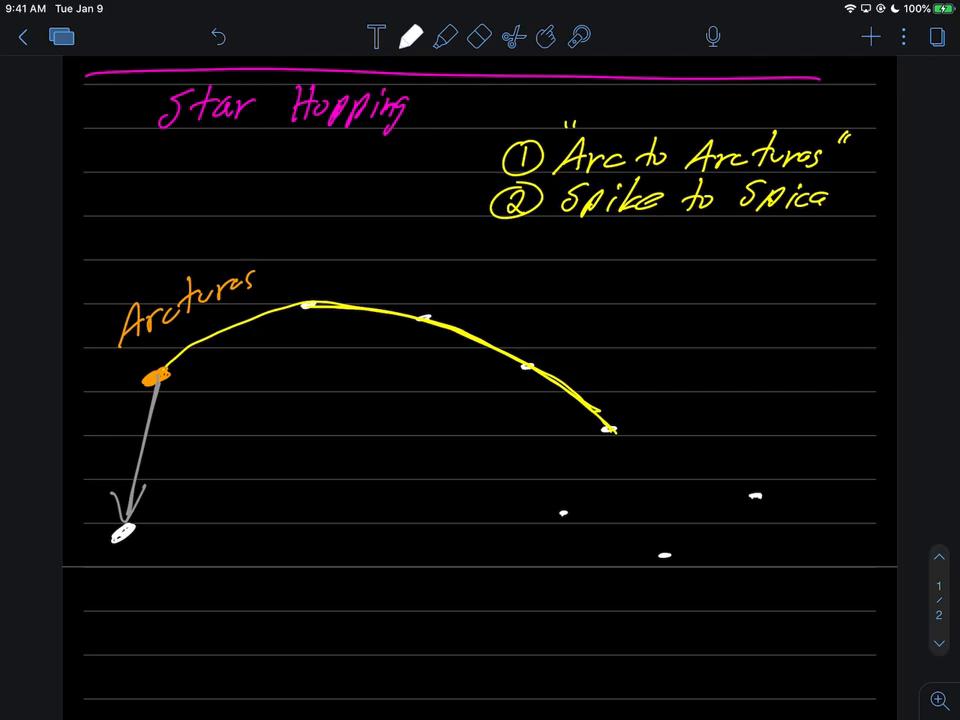
left_click_drag(164, 516, 184, 540)
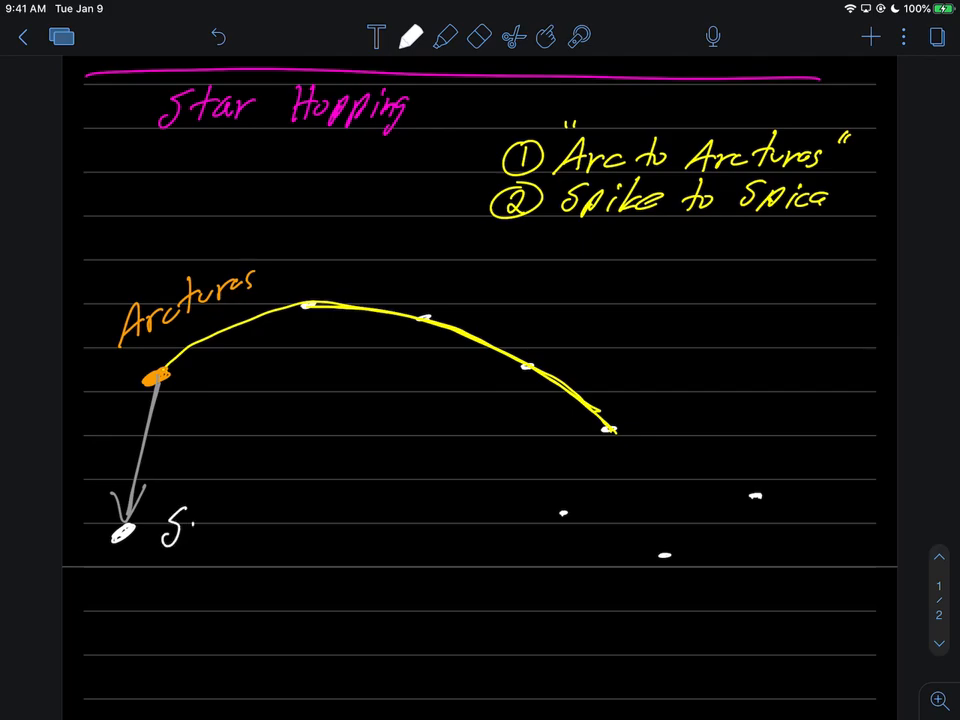
type("pica")
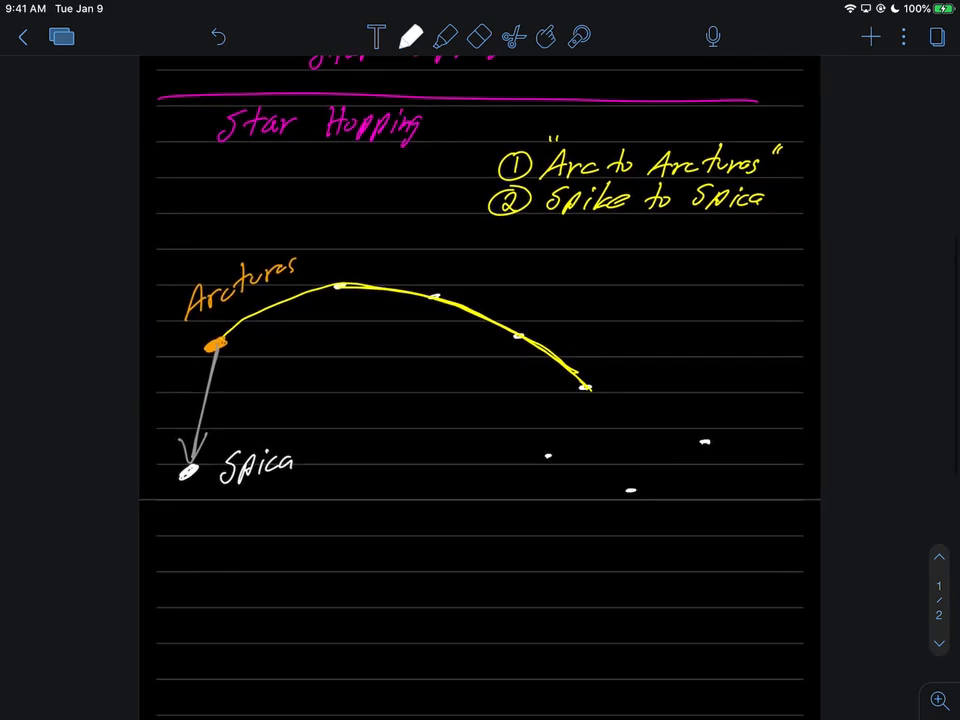
Draw a blue arrow from the arc's end downward toward two new white stars.
scroll("up", 3)
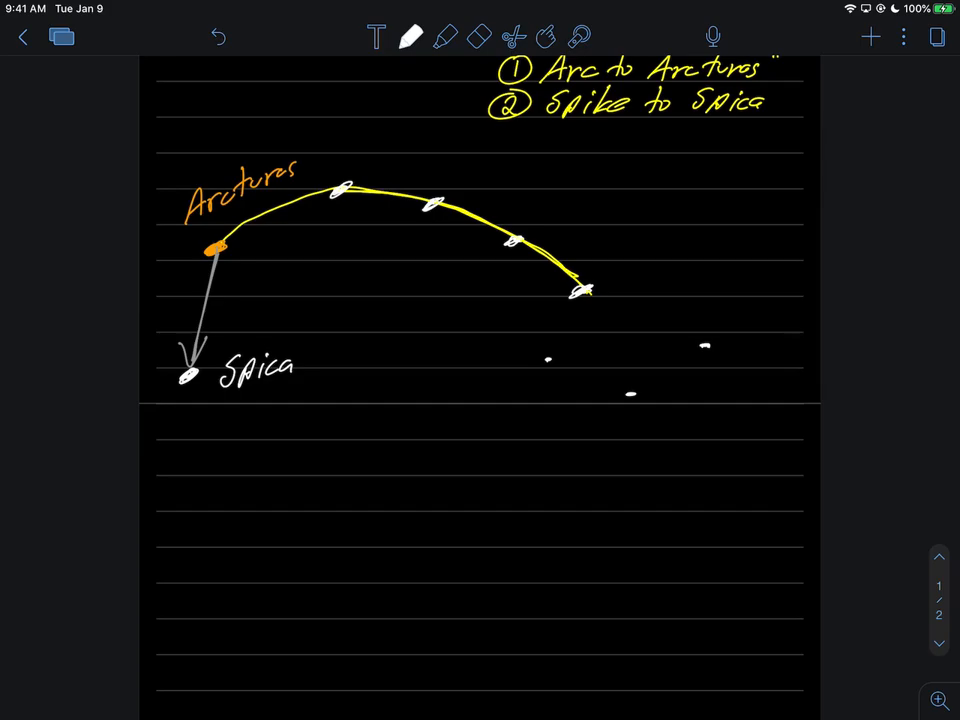
left_click(412, 36)
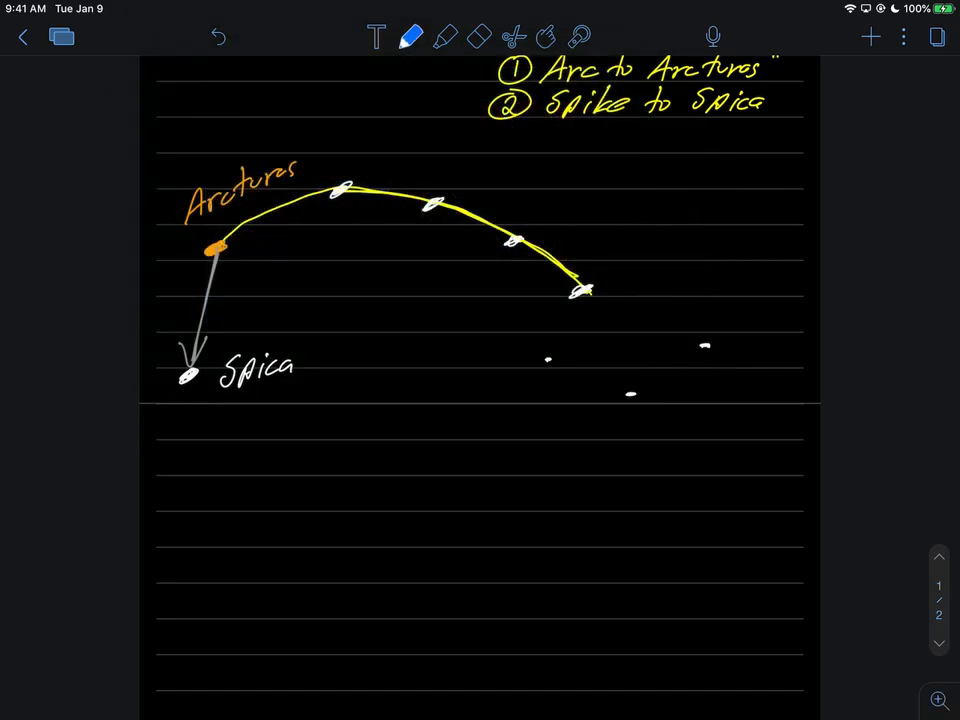
left_click_drag(582, 290, 632, 398)
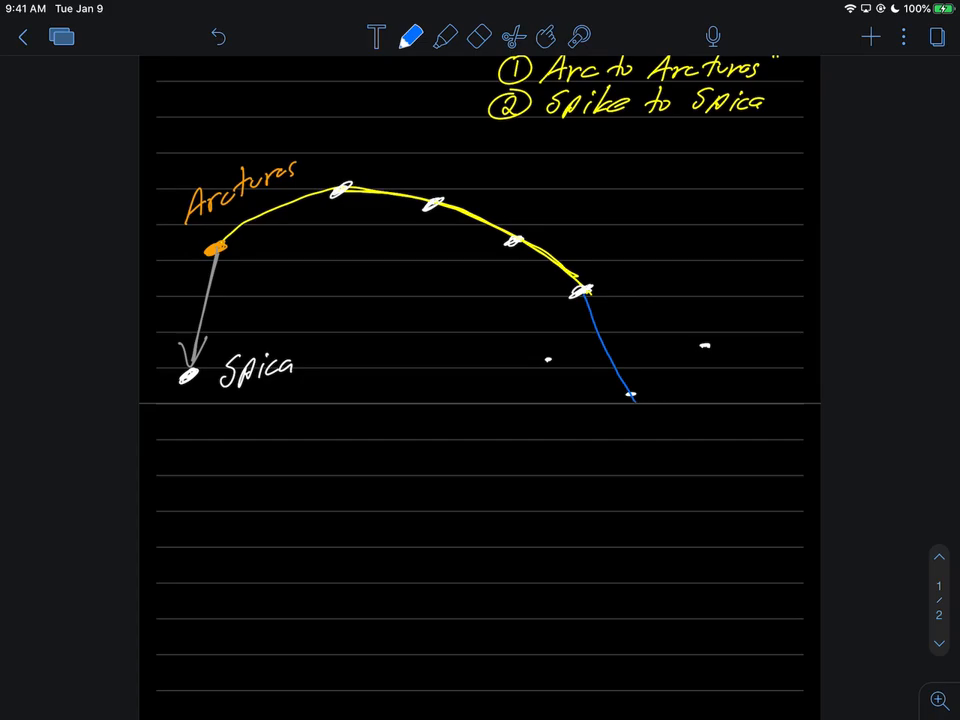
left_click_drag(630, 396, 660, 480)
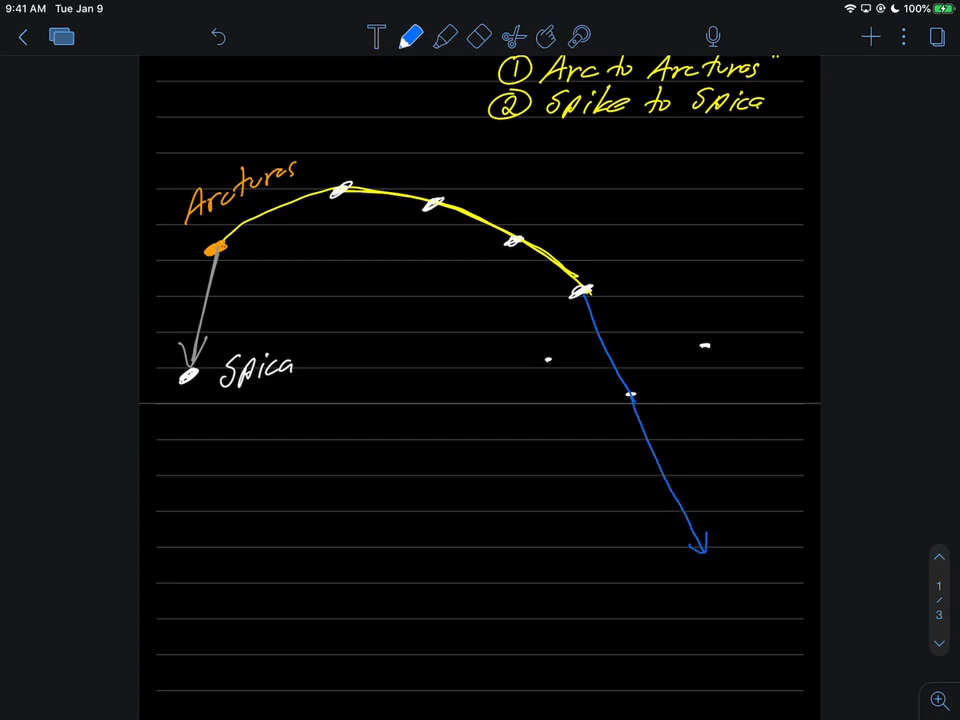
left_click(412, 36)
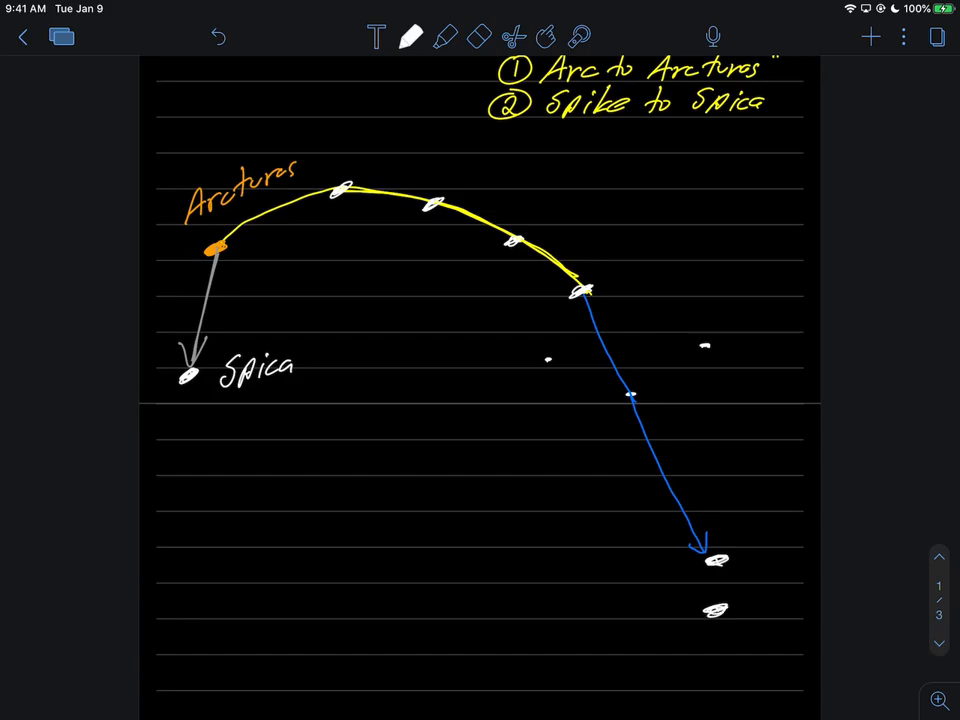
left_click(412, 36)
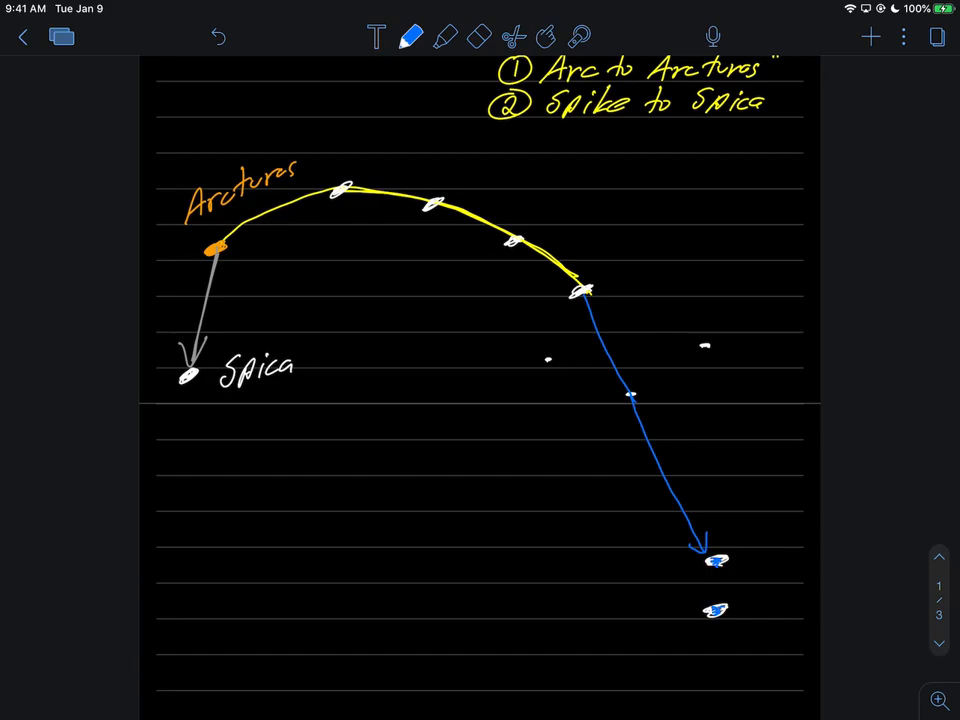
Label the two bottom stars 'Castor' and 'Pollux' in white and brace them as "Twins".
left_click(412, 36)
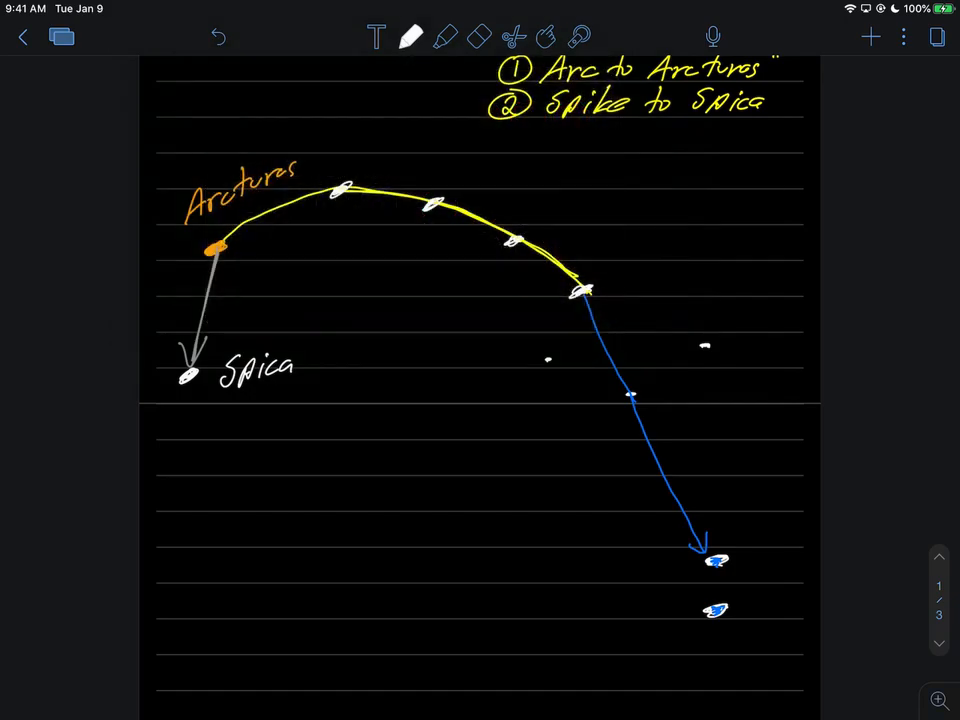
left_click_drag(570, 556, 588, 544)
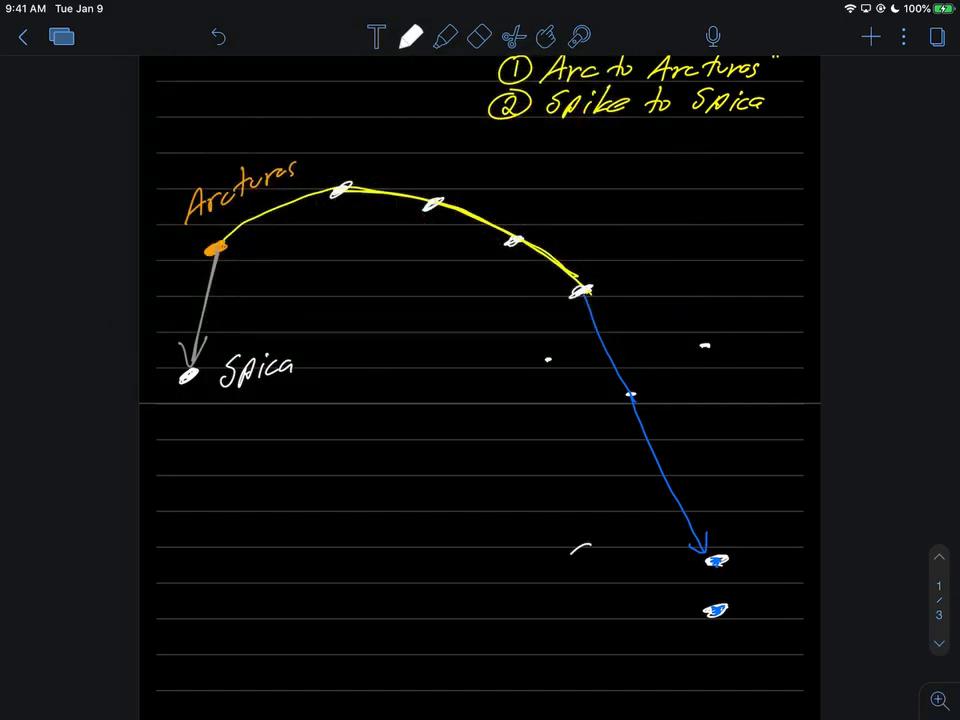
type("Castor")
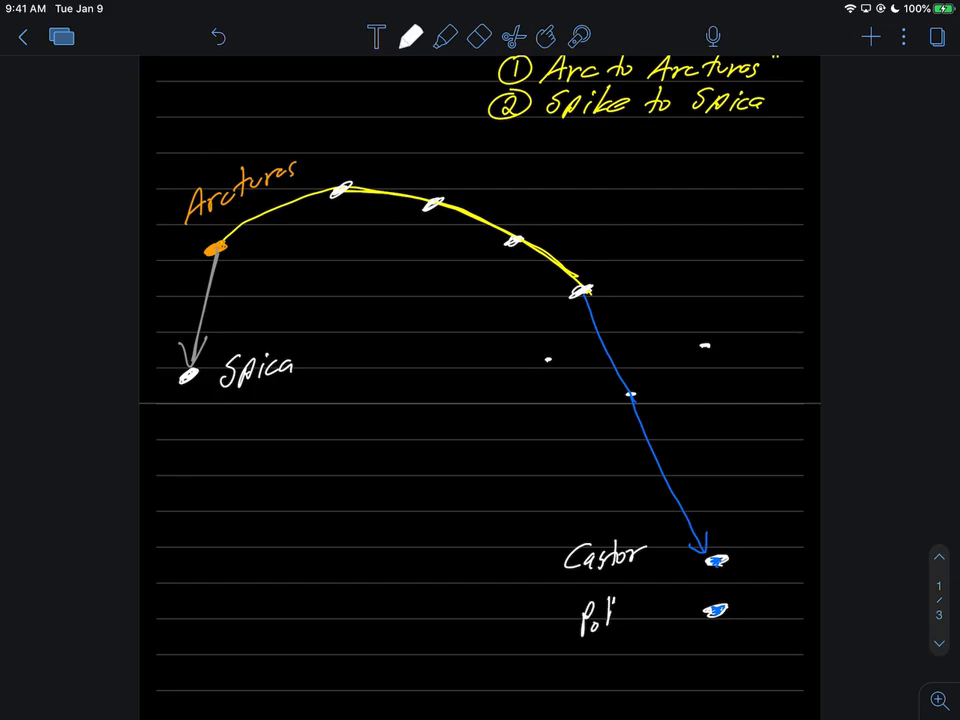
type("lux")
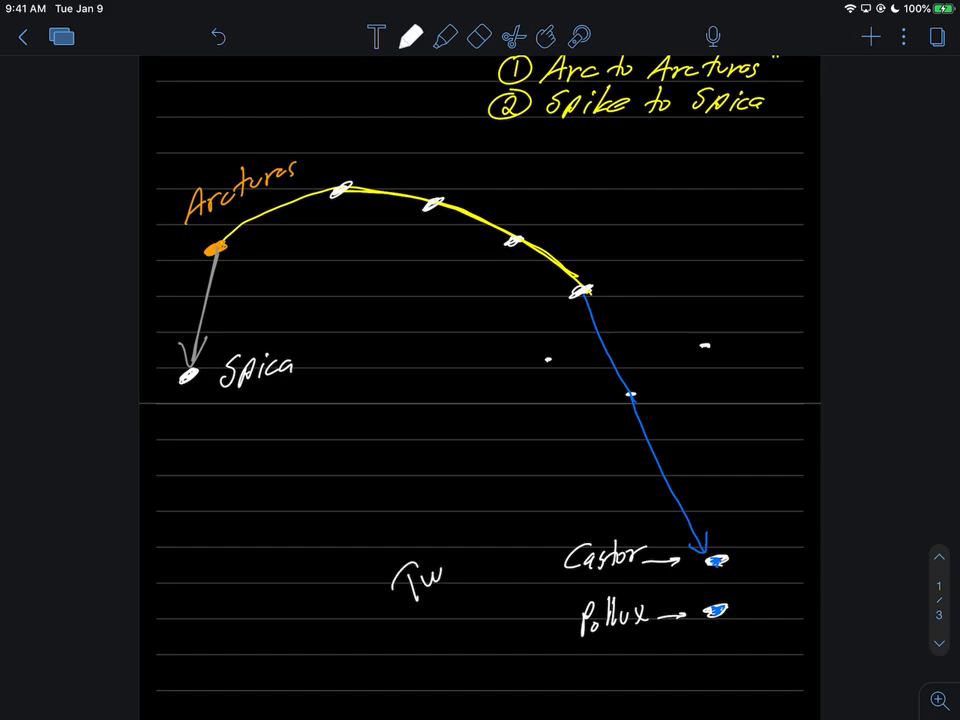
type("i")
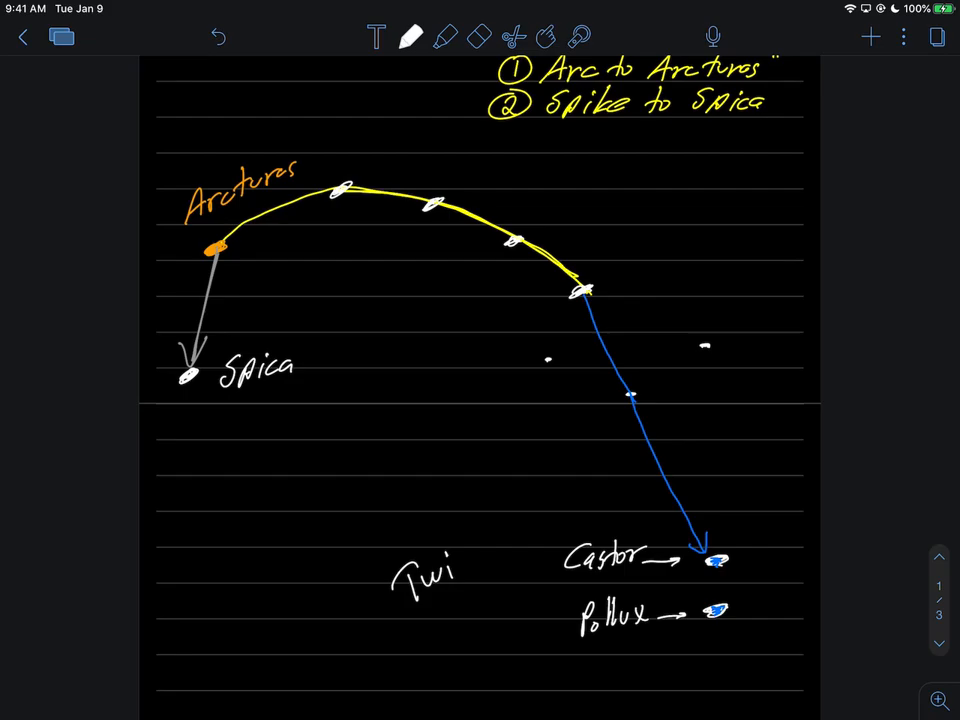
type("\"Twins\"")
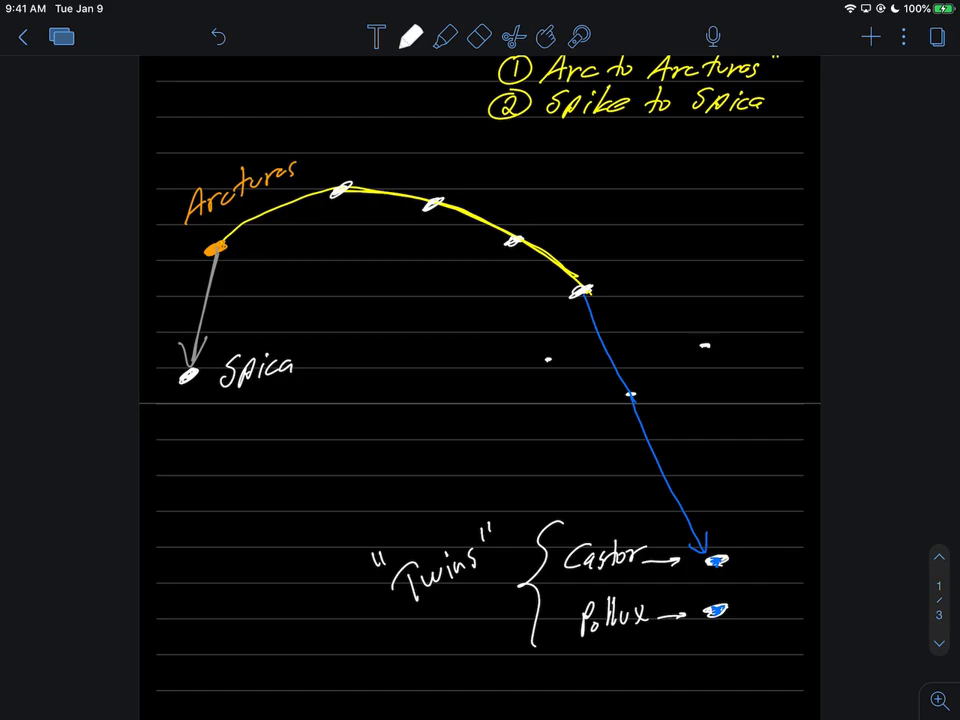
Write 'Twin ½-brothers' and 'diff fathers' below the Twins note.
scroll("down", 3)
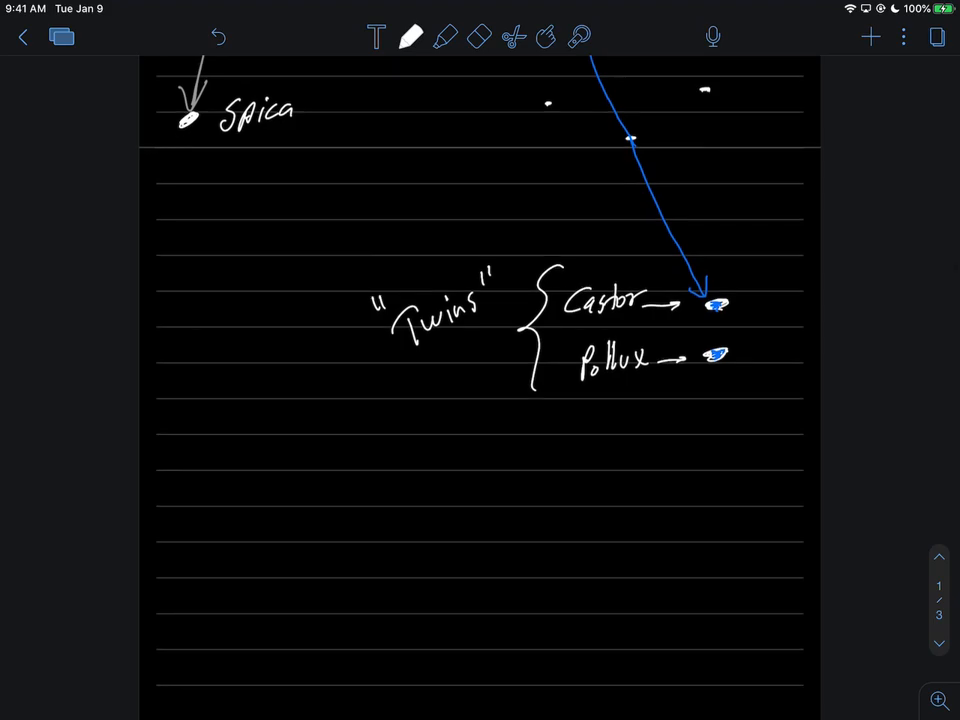
scroll("up", 3)
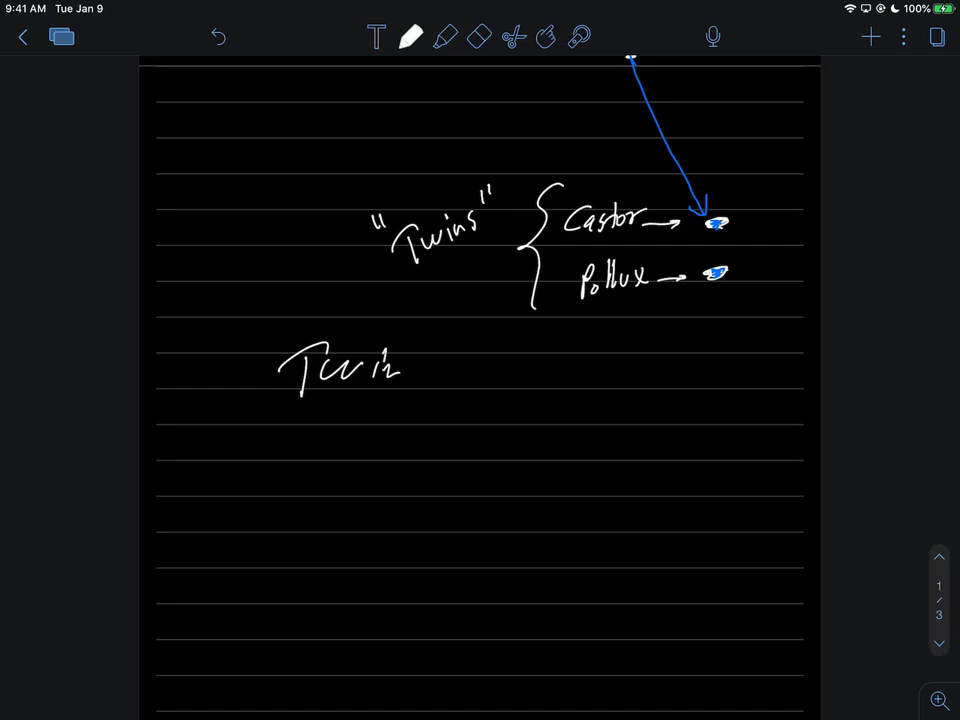
left_click_drag(430, 356, 480, 376)
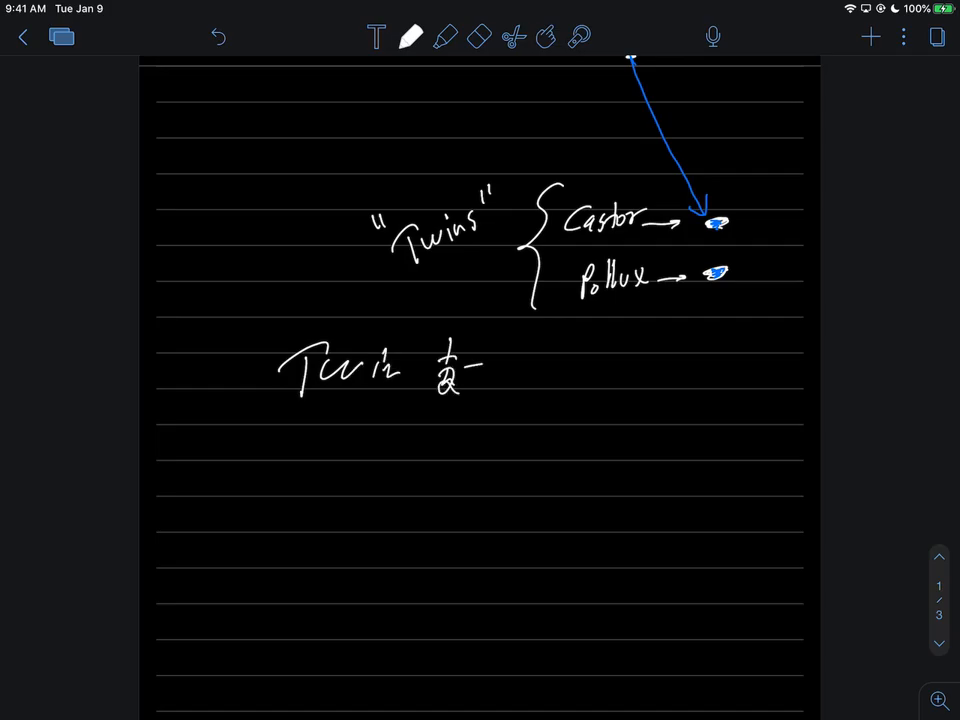
left_click_drag(490, 360, 590, 370)
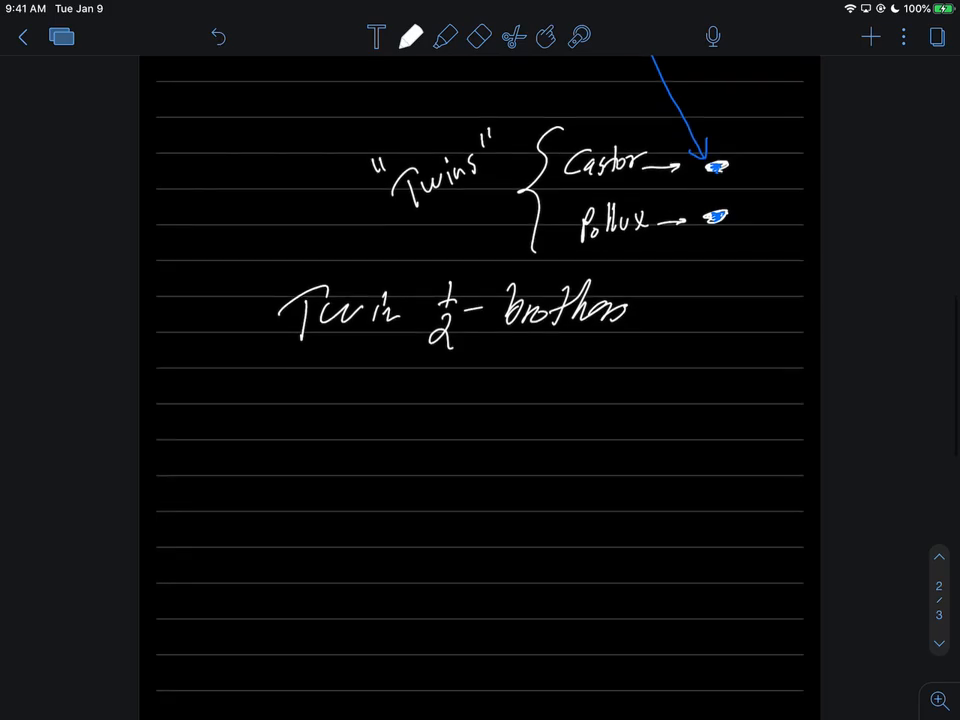
left_click_drag(300, 400, 420, 396)
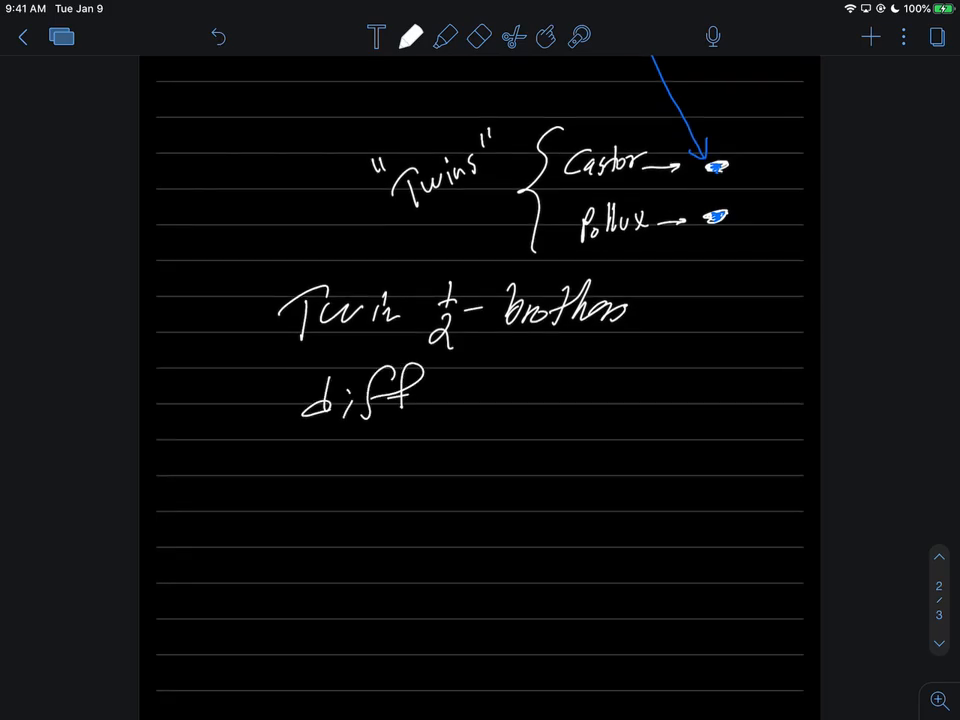
left_click_drag(320, 460, 416, 456)
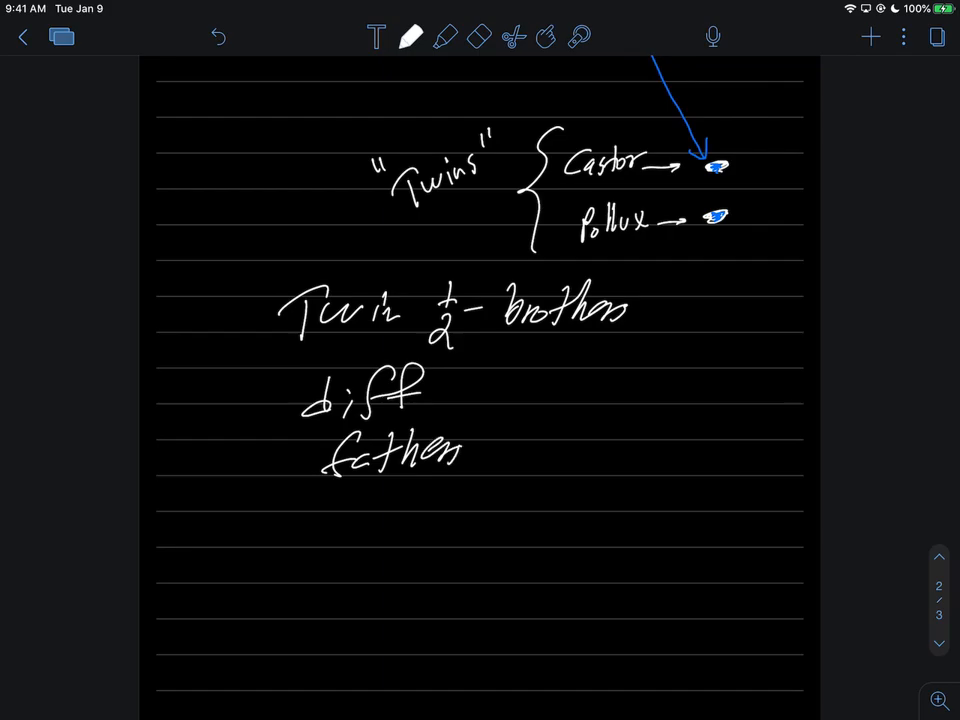
left_click_drag(524, 390, 600, 390)
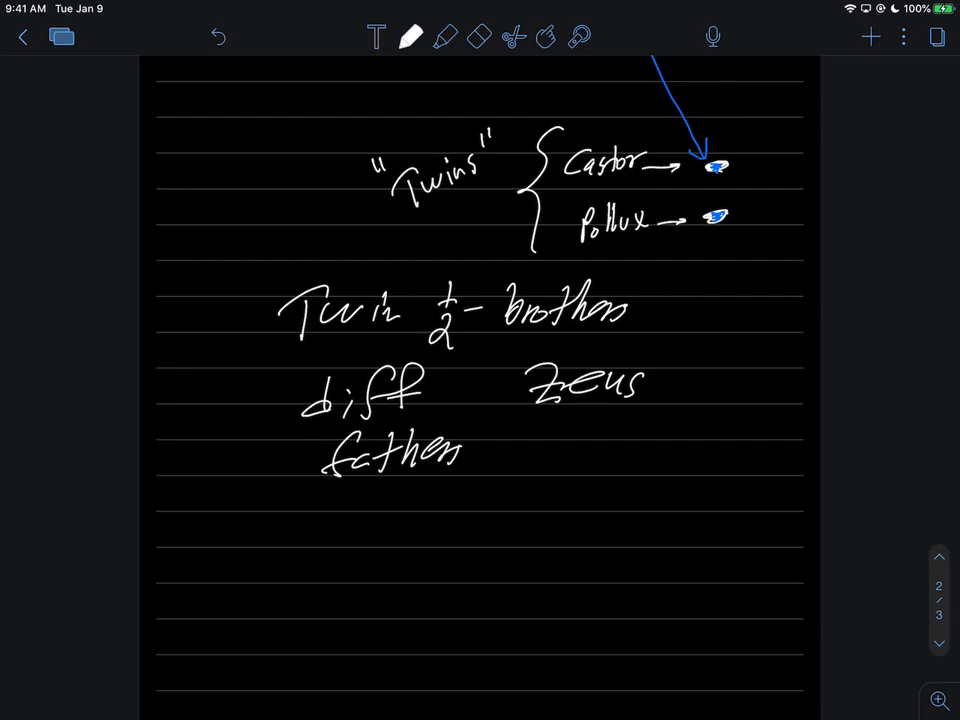
Name the fathers Zeus and Tyndoneous, fixing the spelling, and add a 'Same egg' bullet.
type("Tynd")
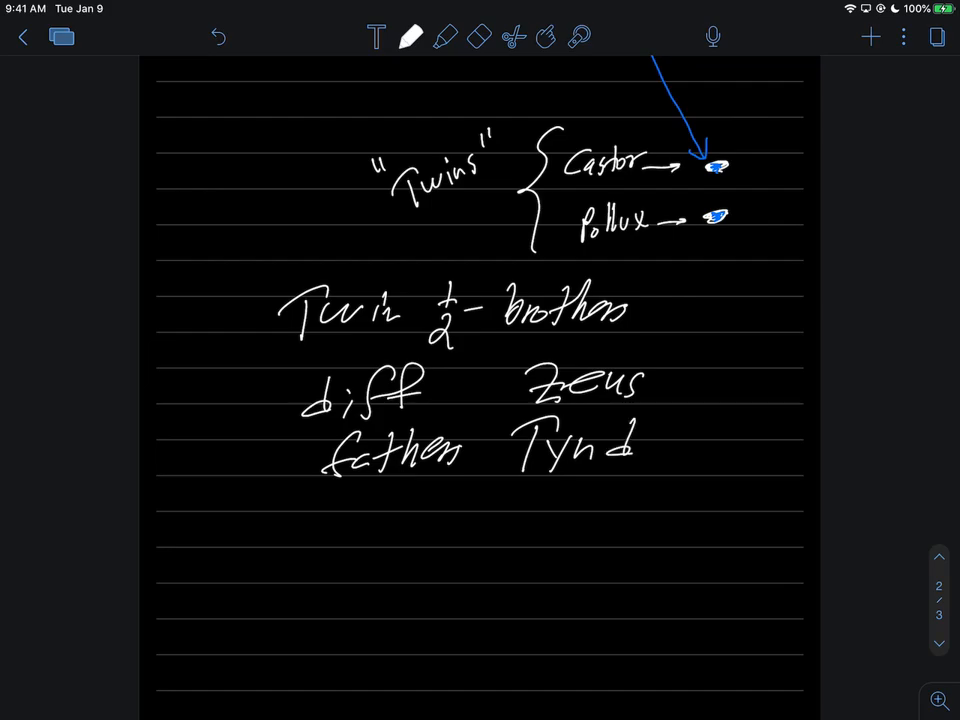
type("areos")
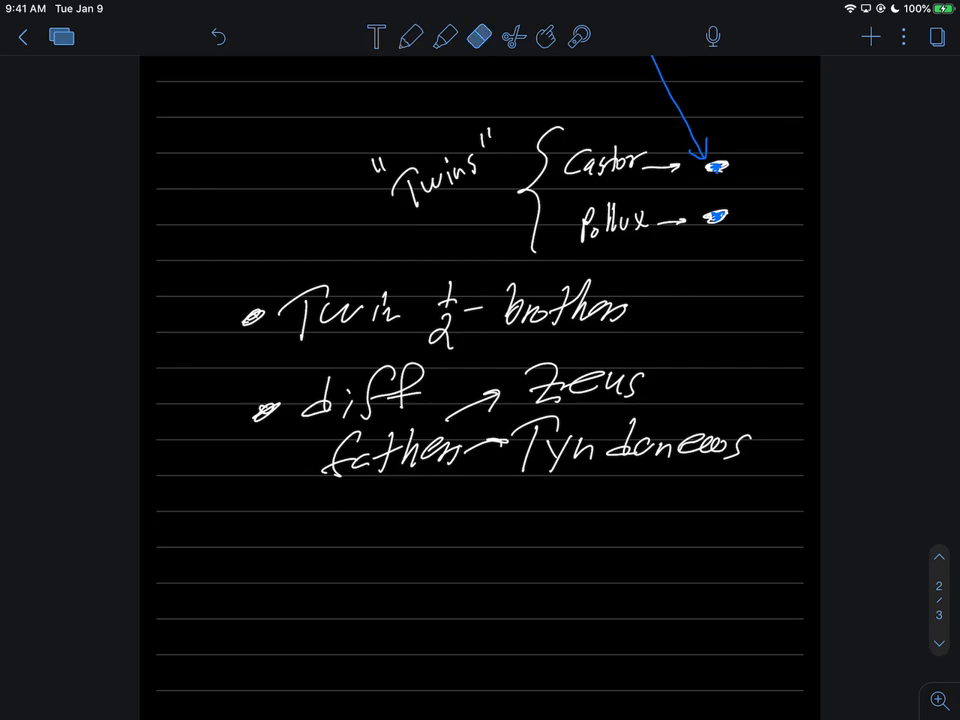
left_click(408, 36)
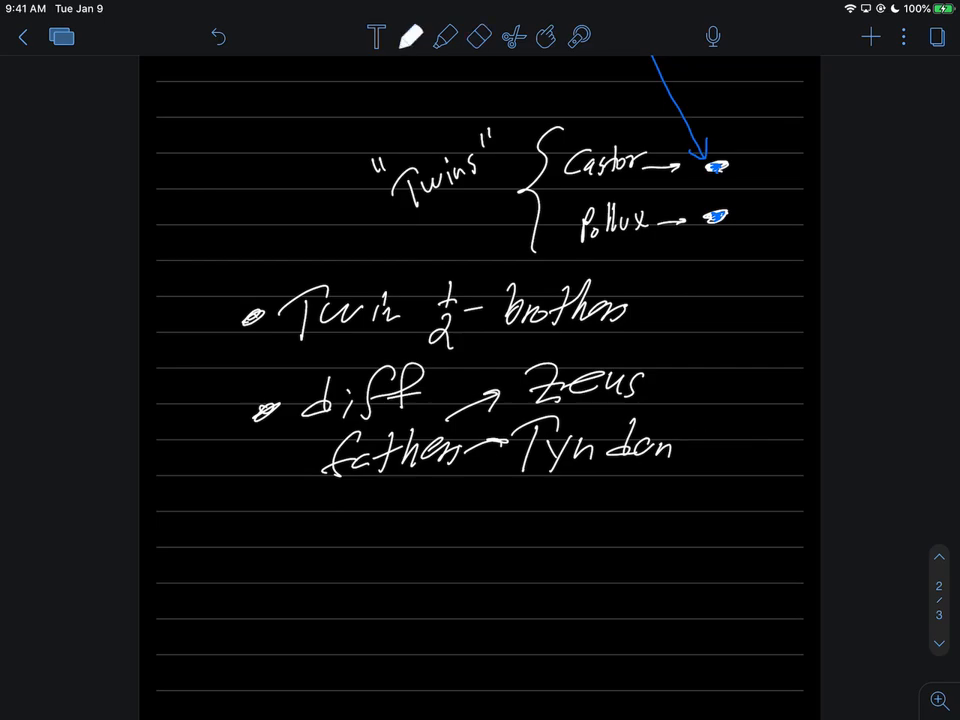
left_click_drag(660, 448, 744, 448)
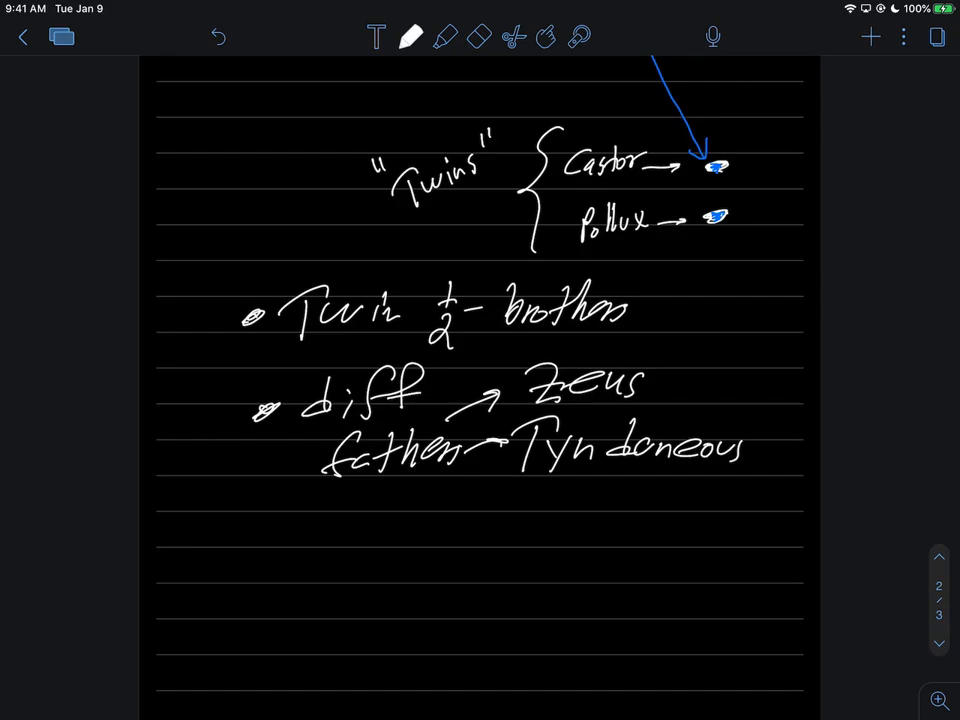
left_click(256, 530)
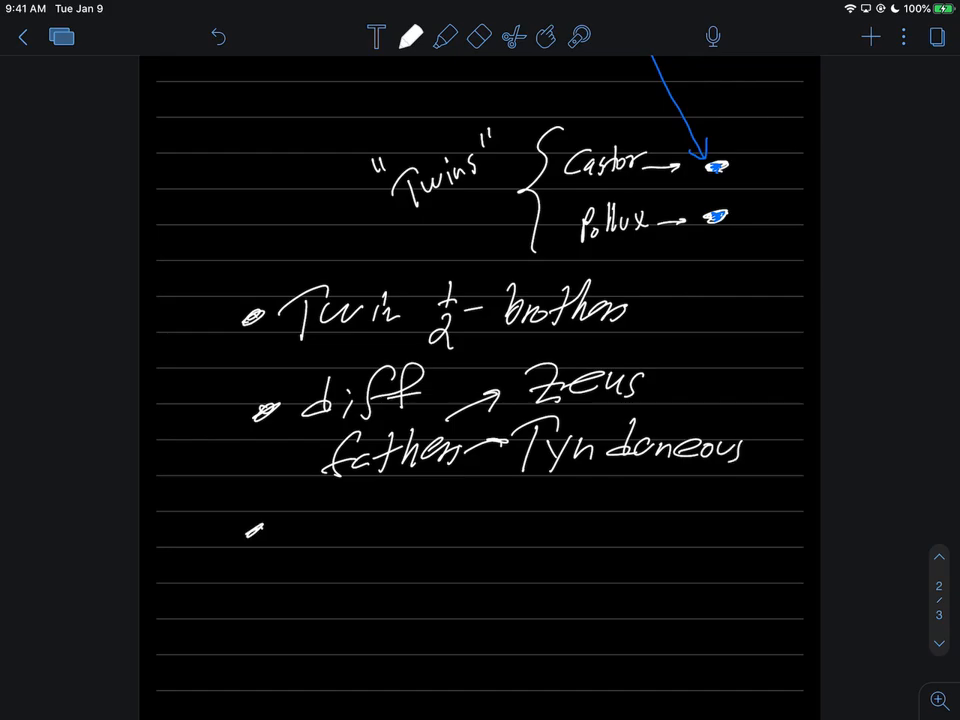
type("Seme egg")
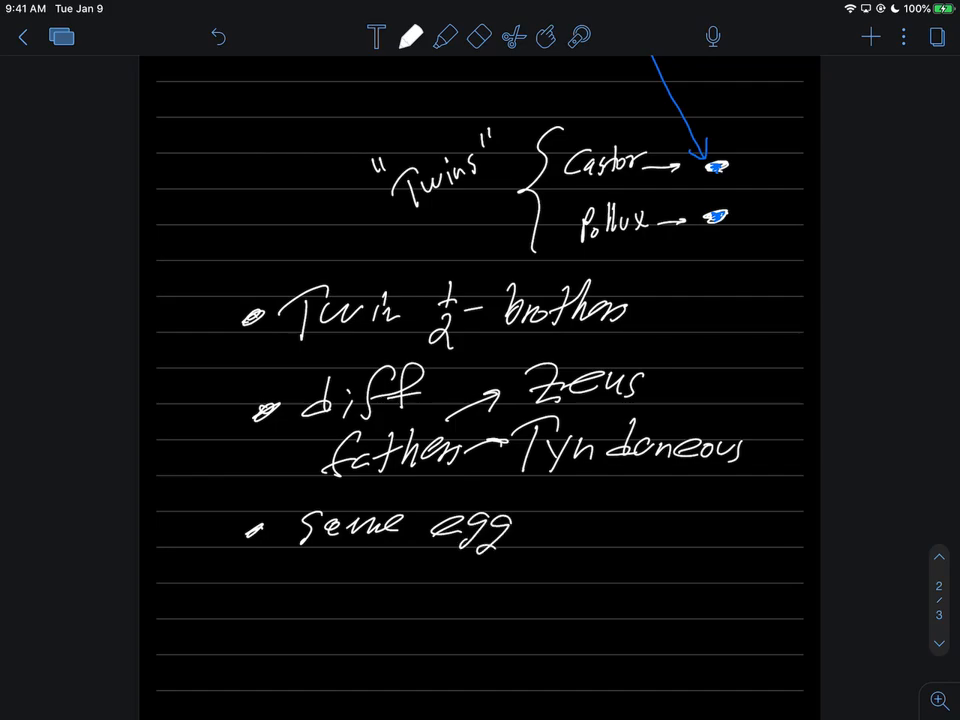
Write the bullets 'Castor killed' and 'Pollux ask Zeus'.
scroll("down", 3)
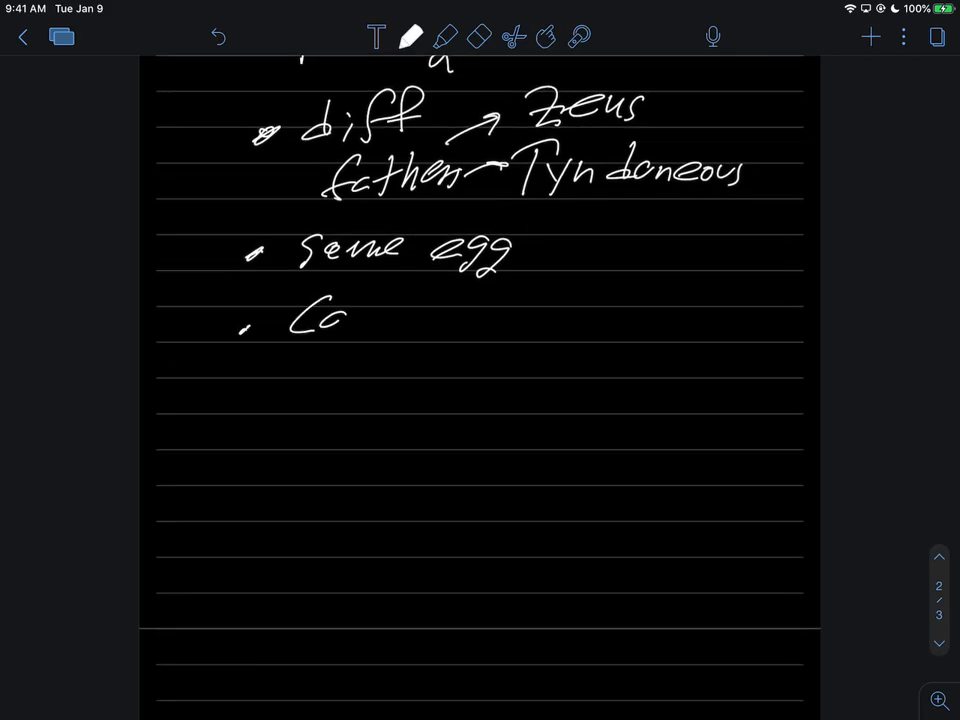
left_click_drag(330, 316, 420, 320)
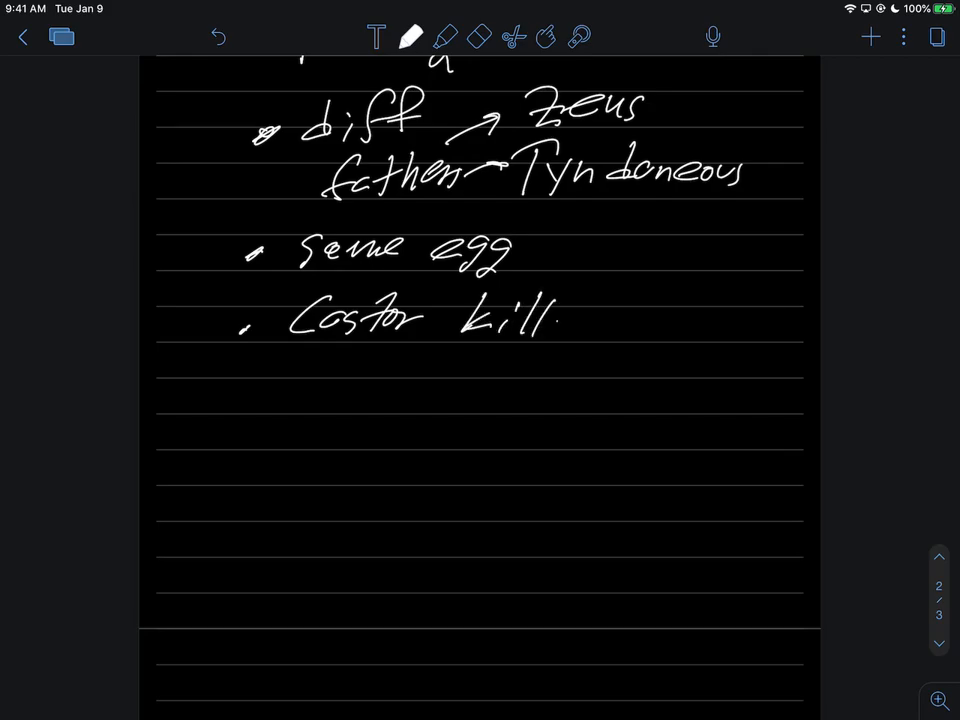
left_click_drag(560, 320, 600, 320)
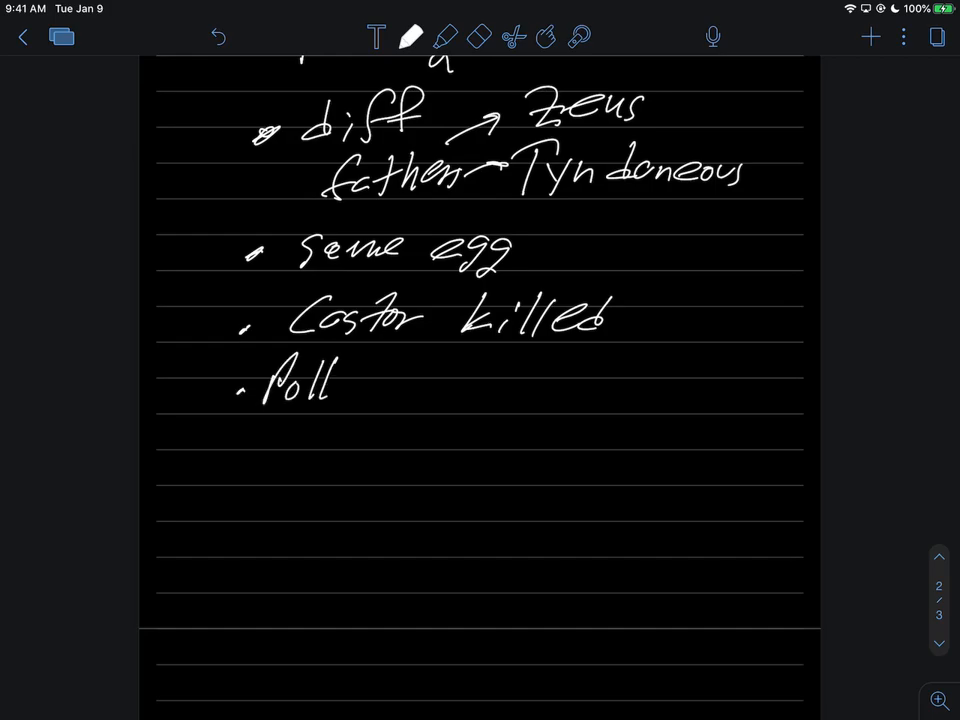
left_click_drag(330, 390, 376, 390)
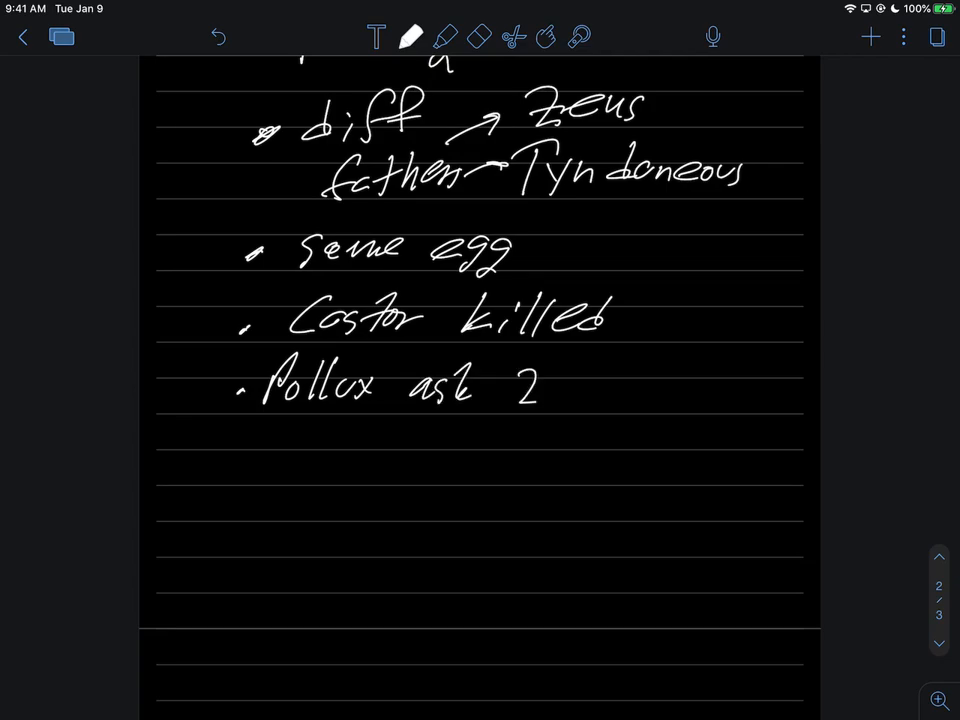
left_click_drag(510, 390, 620, 390)
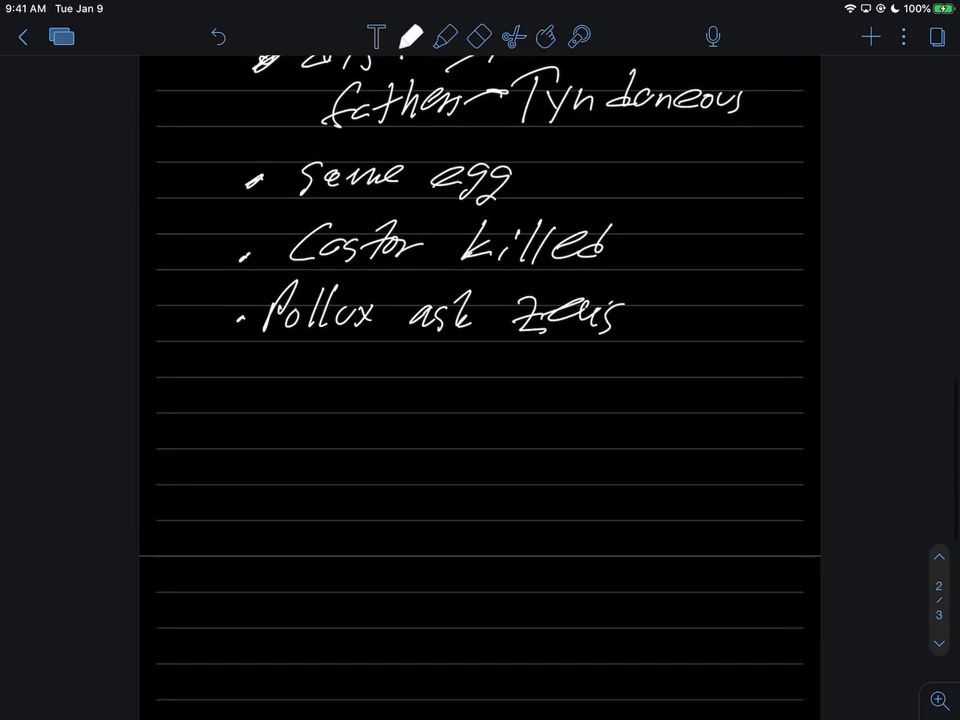
Finish 'to immortalize Castor with him by the knees' and add an underlined 'Gemini' bullet.
left_click_drag(244, 376, 384, 376)
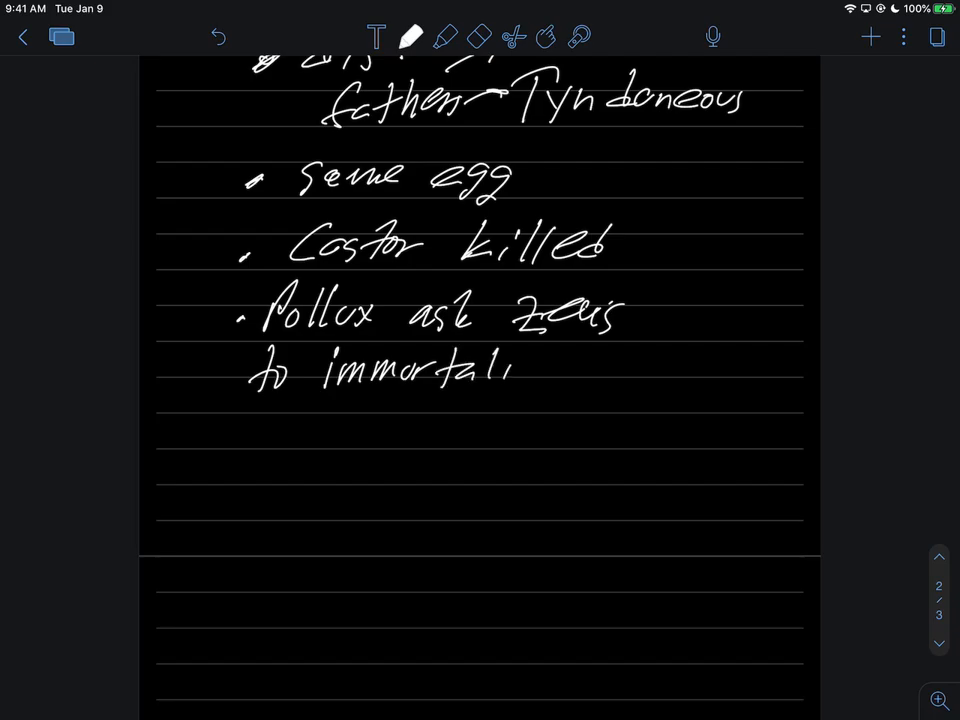
left_click_drag(510, 368, 650, 368)
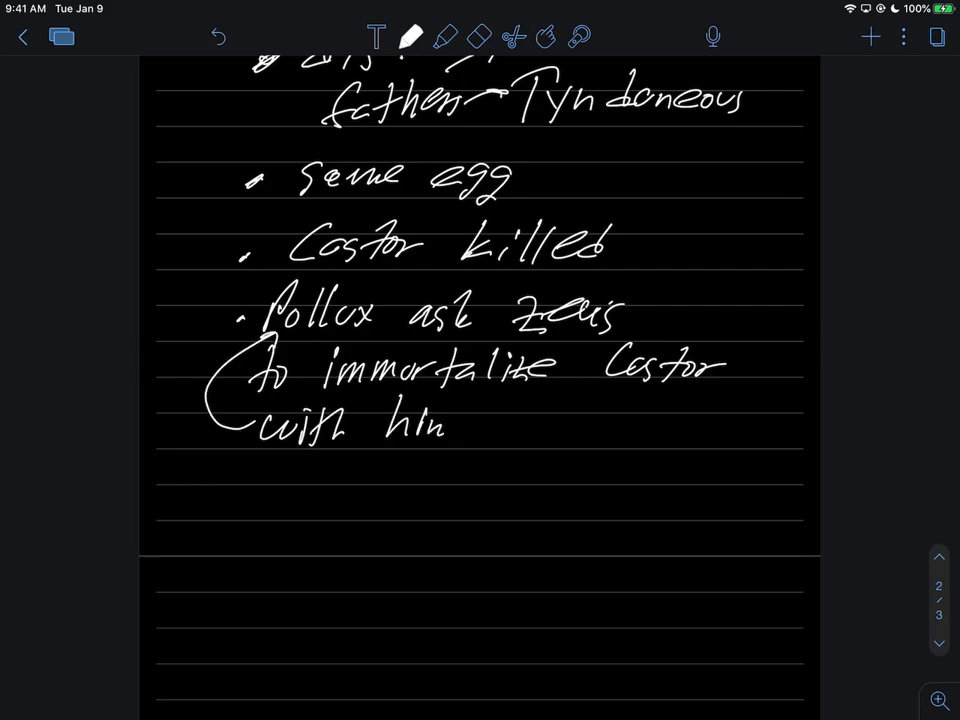
left_click(486, 420)
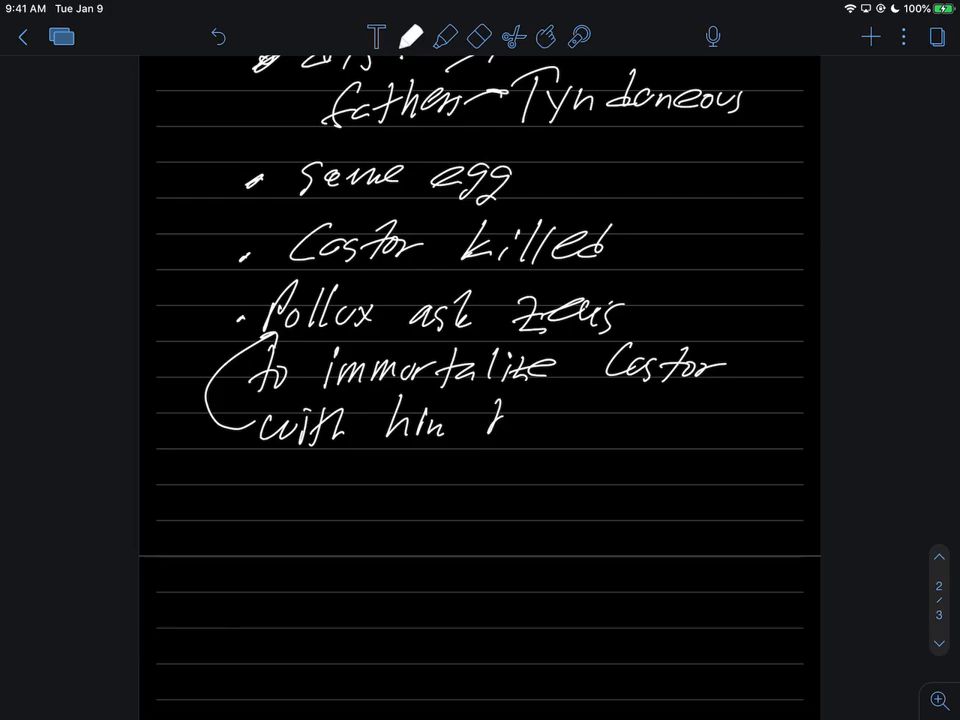
left_click_drag(490, 420, 640, 420)
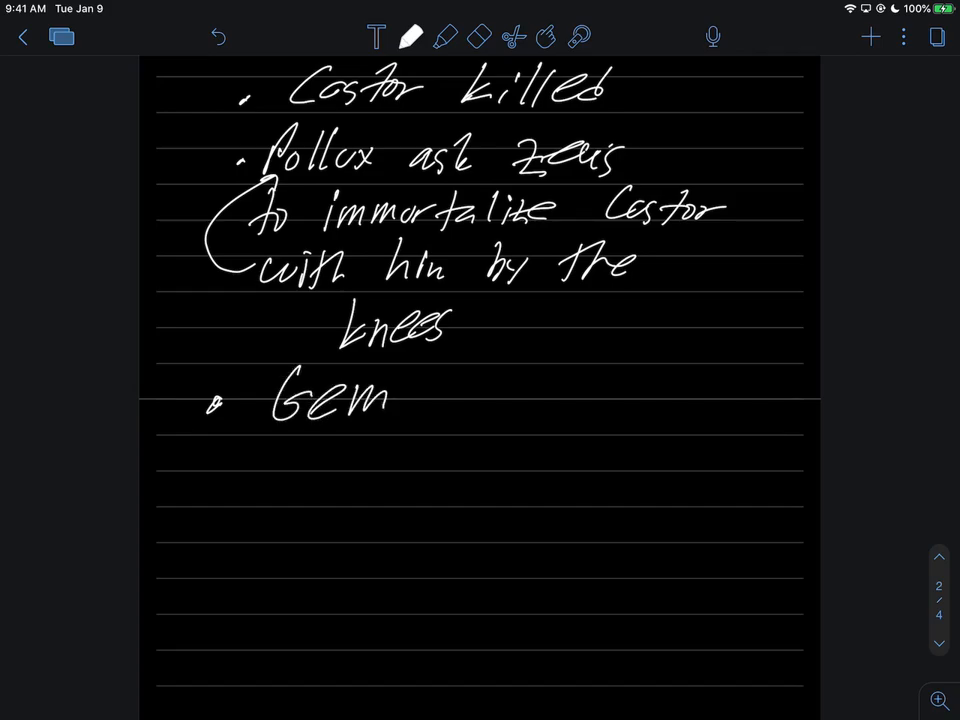
left_click(404, 400)
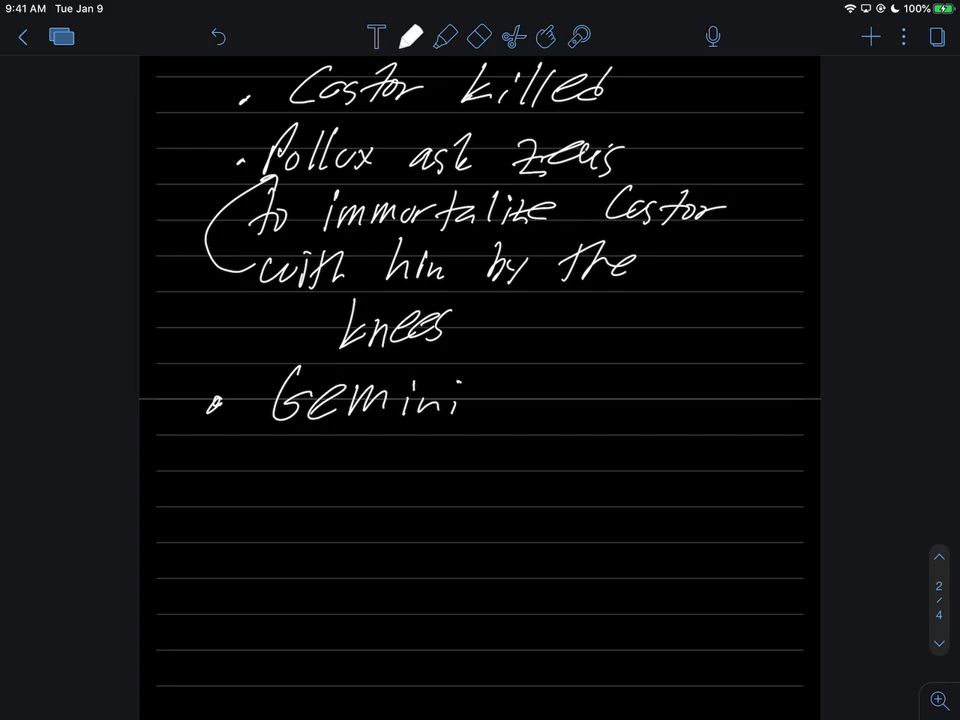
left_click_drag(222, 454, 496, 448)
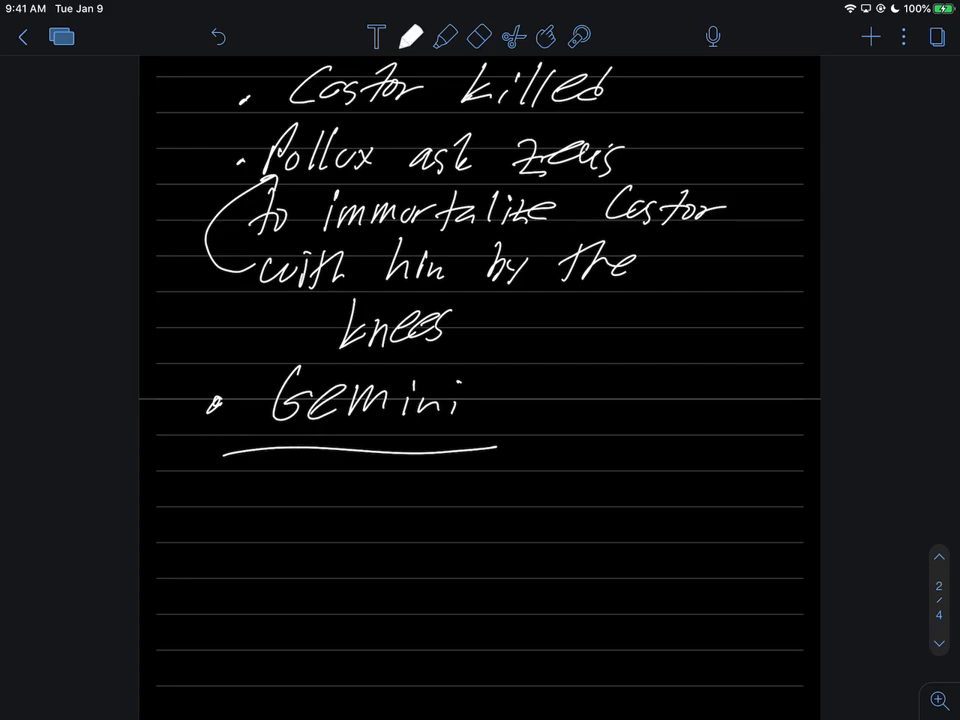
Scroll the note to review the arc diagram and the Castor/Pollux section.
scroll("up", 3)
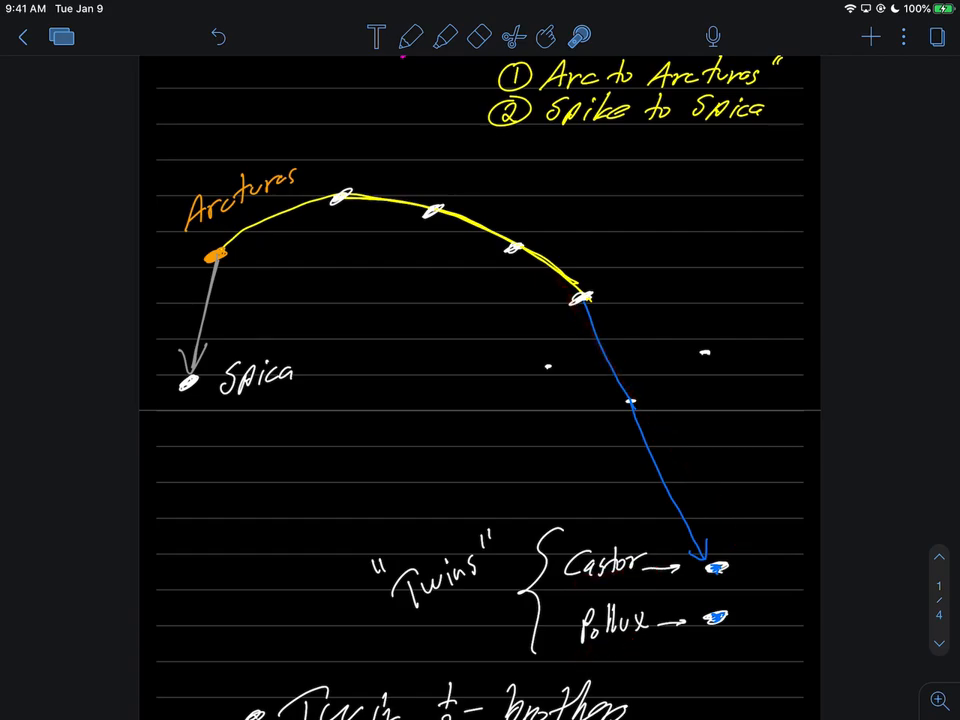
scroll("down", 3)
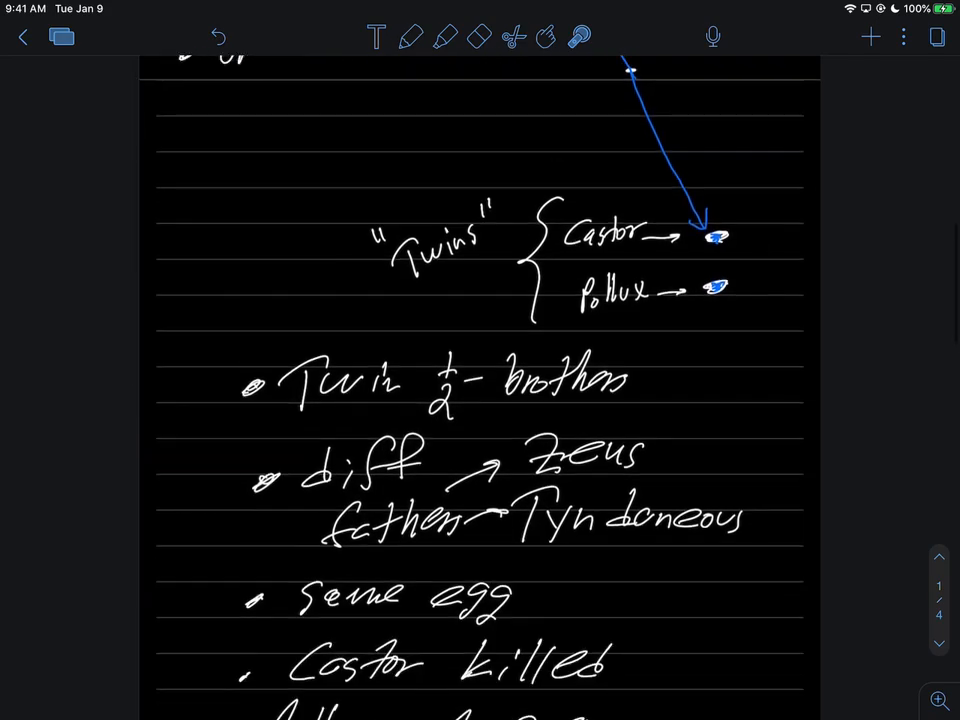
scroll("down", 3)
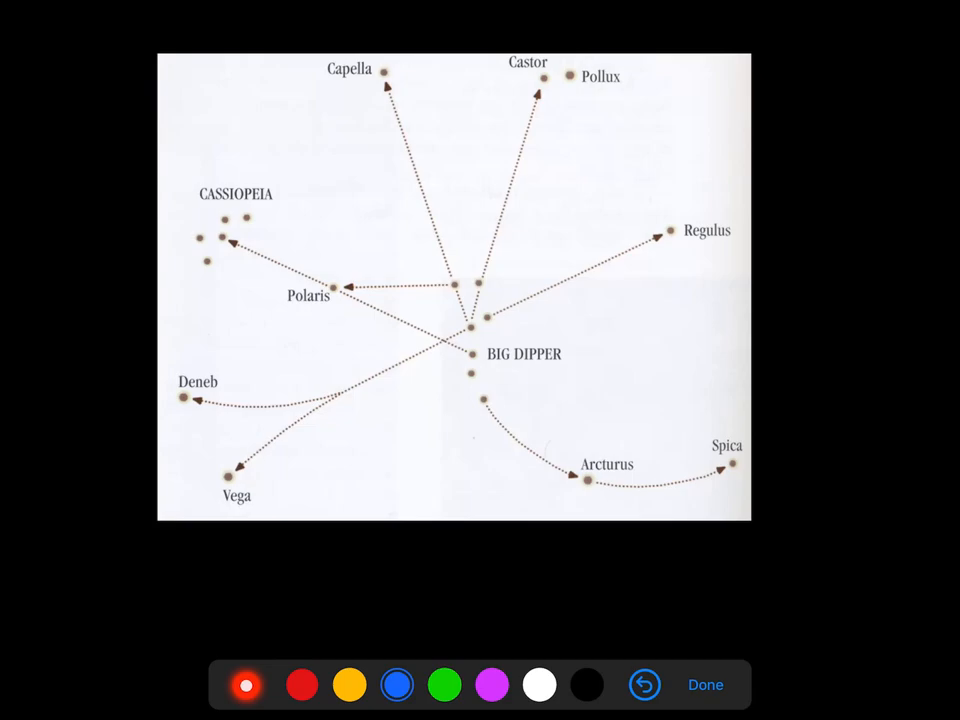
Mark a Big Dipper star in blue on the reference star-hop chart.
left_click(456, 284)
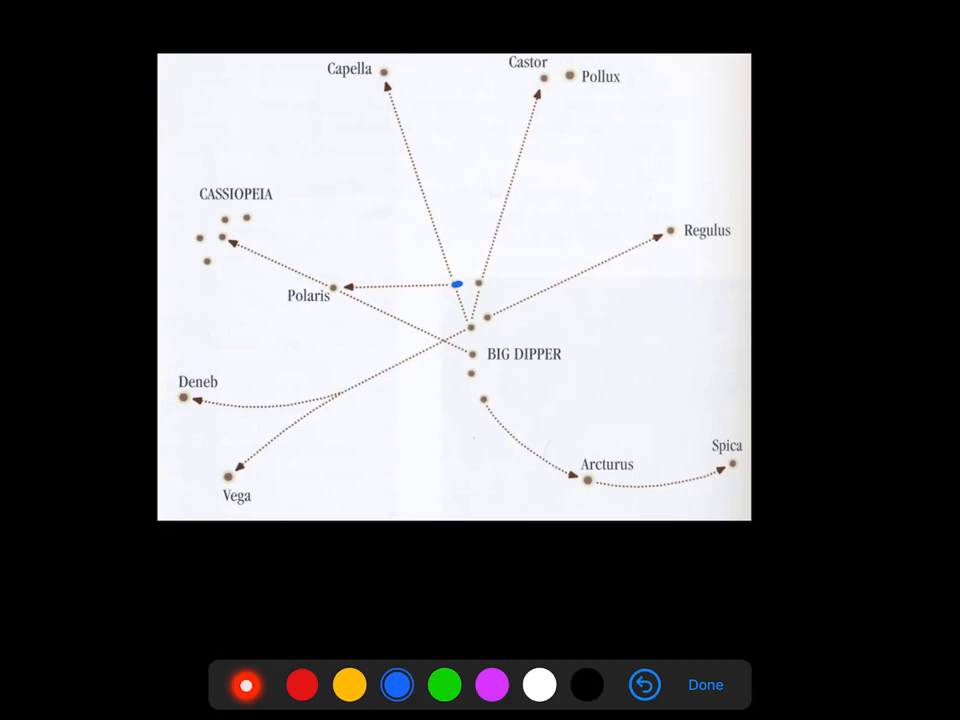